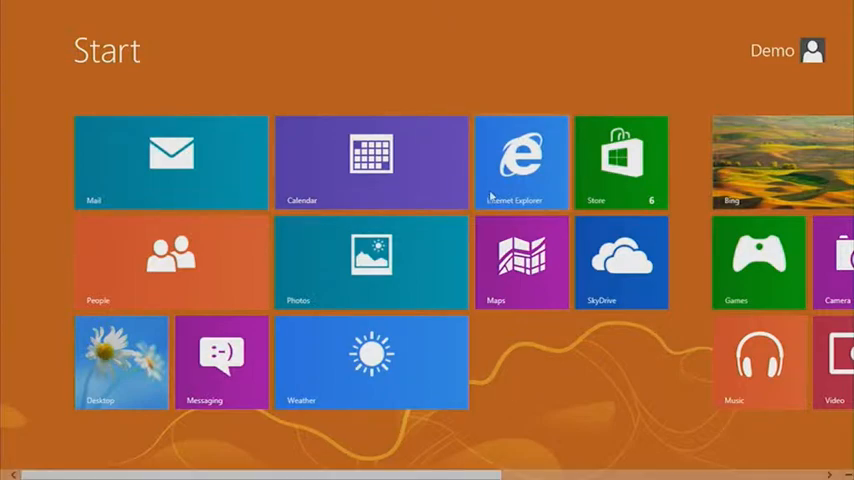
Step: Launch Internet Explorer from Start and open the MSDN Windows Store apps developer page
{"action": "left_click", "coordinate": [522, 161]}
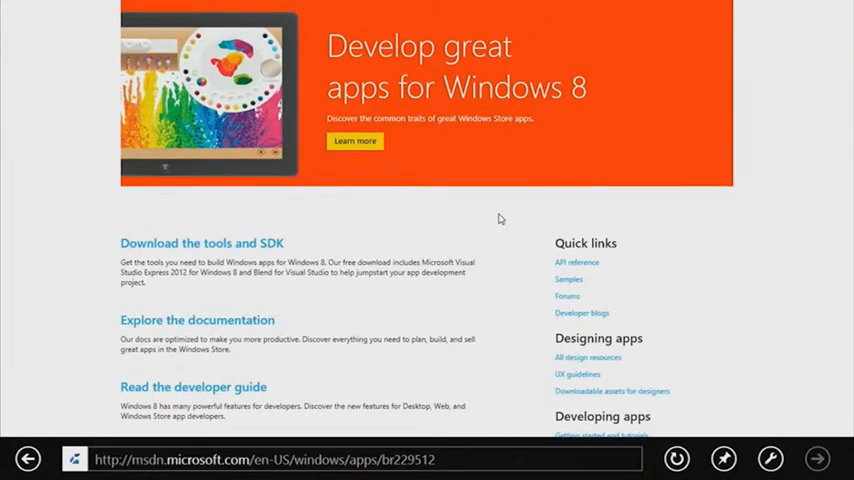
{"action": "left_click", "coordinate": [540, 459]}
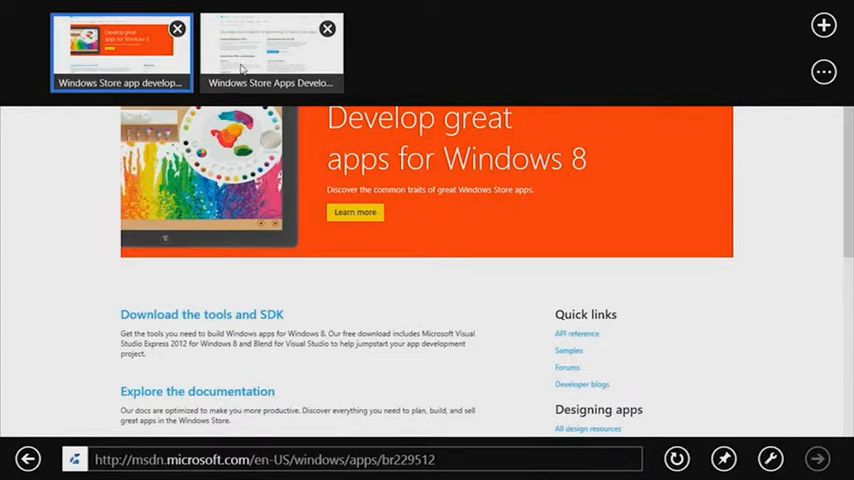
Step: Switch to the browser tab with the other Windows Store developer page
{"action": "left_click", "coordinate": [270, 50]}
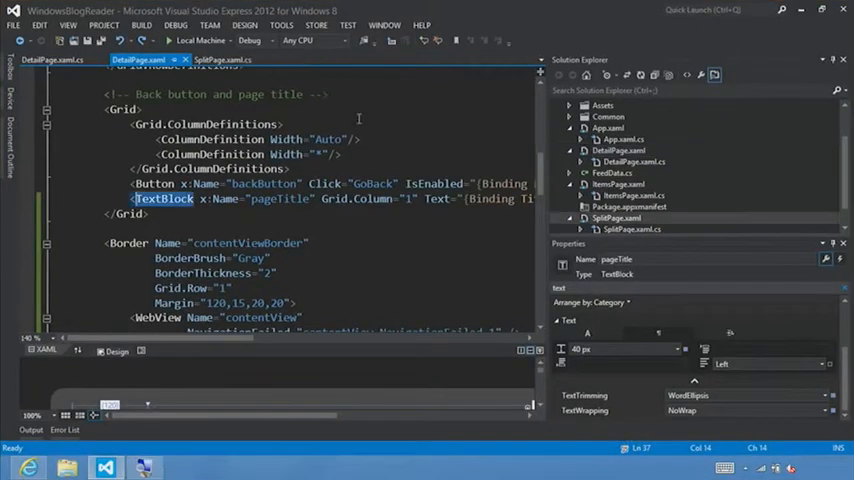
Step: Switch to the SplitPage.xaml tab to edit its markup
{"action": "left_click", "coordinate": [617, 218]}
{"action": "type", "text": "<"}
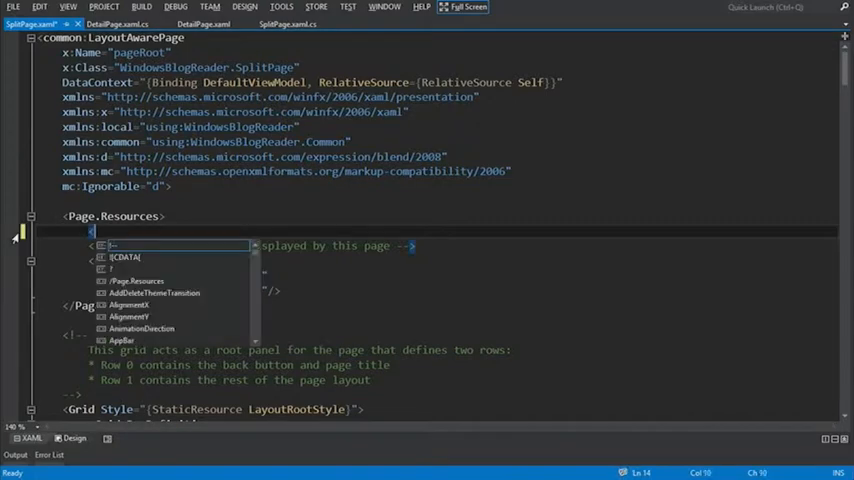
Step: Type a Style keyed WebViewAppBarButtonStyle, TargetType Button, BasedOn StaticResource AppBarButtonStyle
{"action": "type", "text": "Style"}
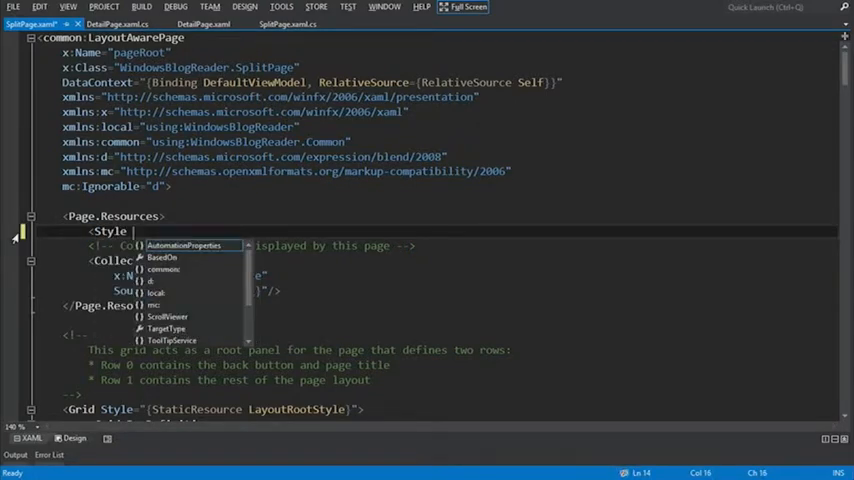
{"action": "type", "text": "x:"}
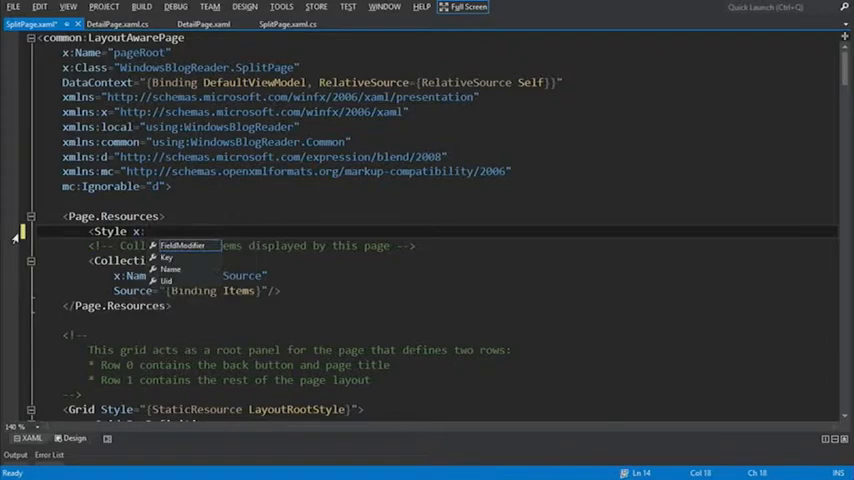
{"action": "type", "text": "Key=\""}
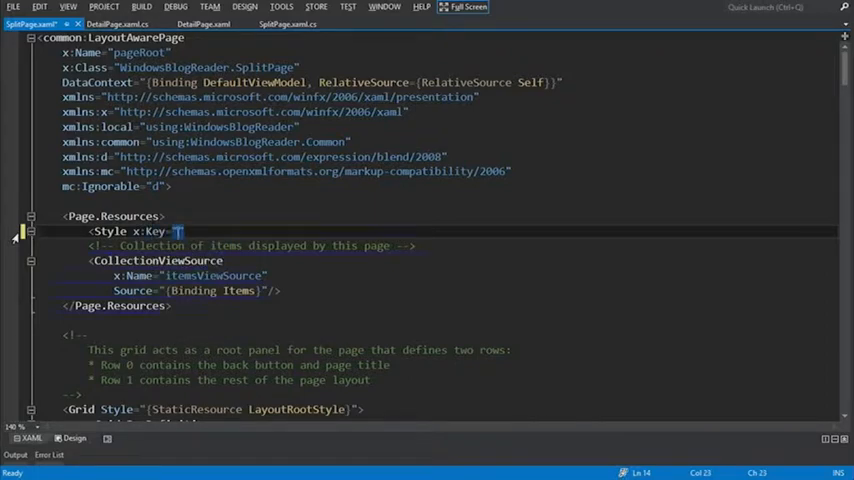
{"action": "type", "text": "Web"}
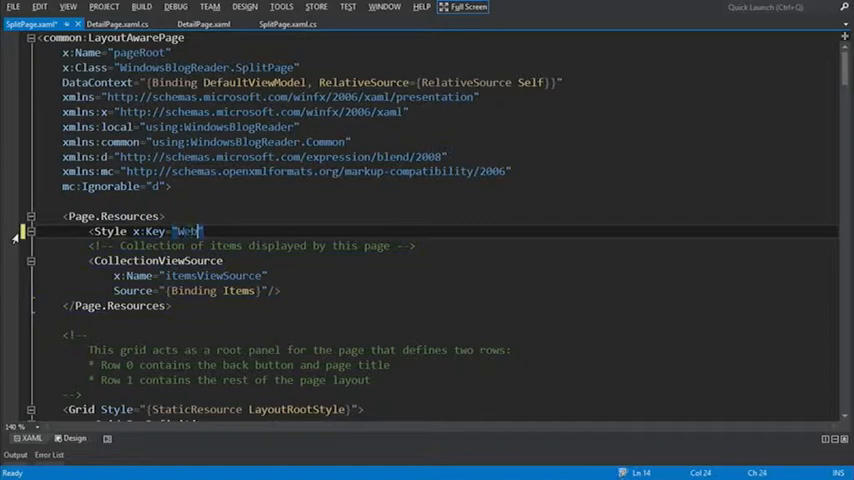
{"action": "type", "text": "View"}
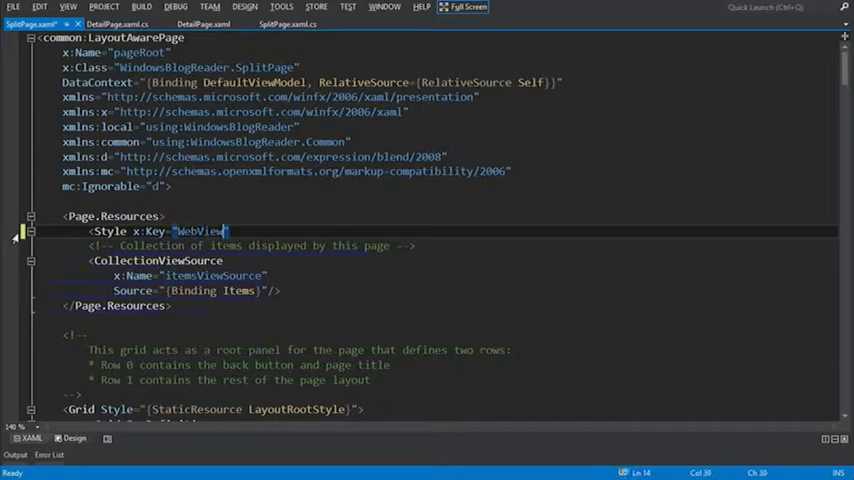
{"action": "type", "text": "AppBarButtonStyle"}
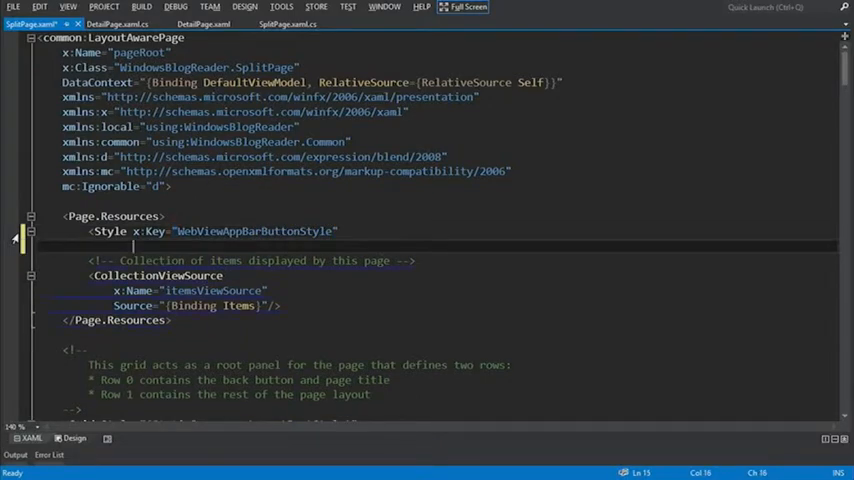
{"action": "type", "text": "TargetType=\"Button"}
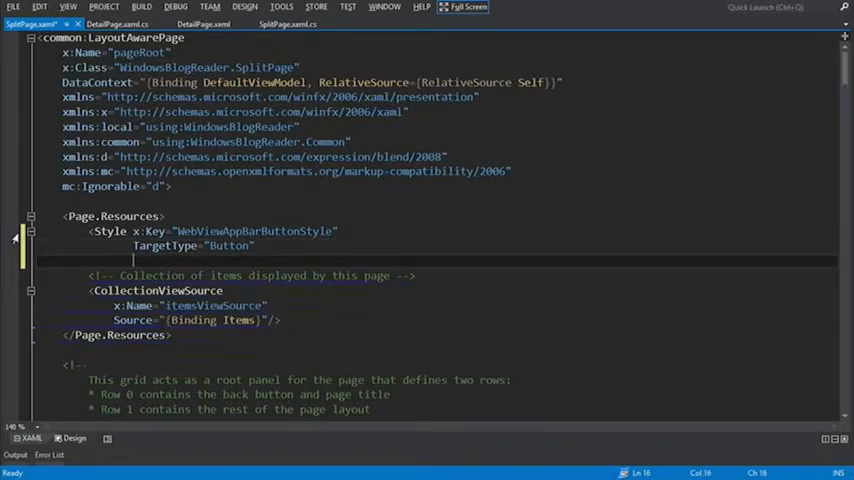
{"action": "type", "text": "BasedOn=\"{StaticResource"}
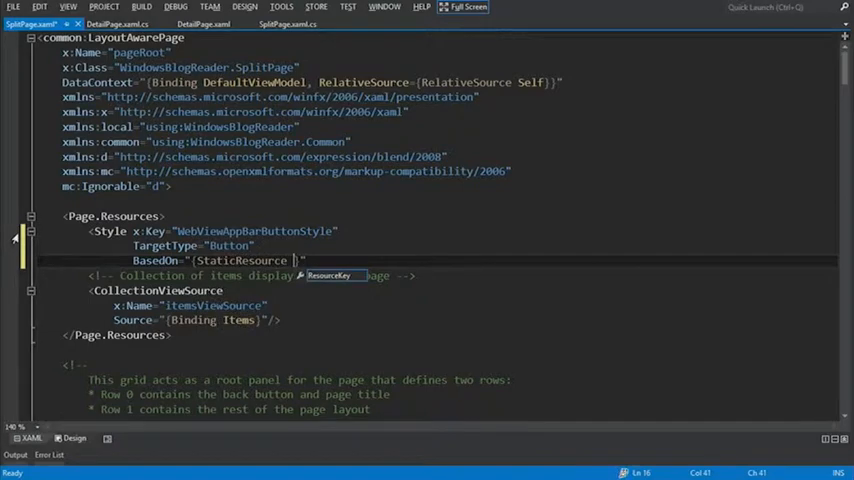
{"action": "type", "text": "App"}
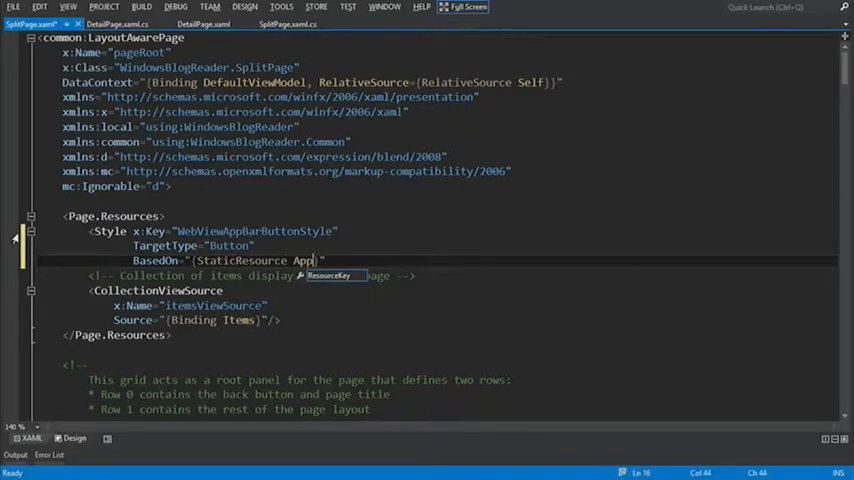
{"action": "type", "text": "Bar"}
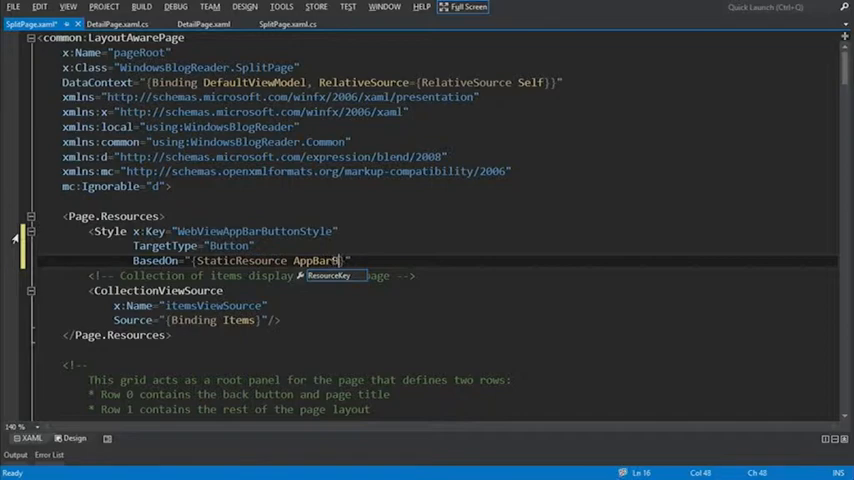
{"action": "type", "text": "ButtonStyle}"}
{"action": "type", "text": "<"}
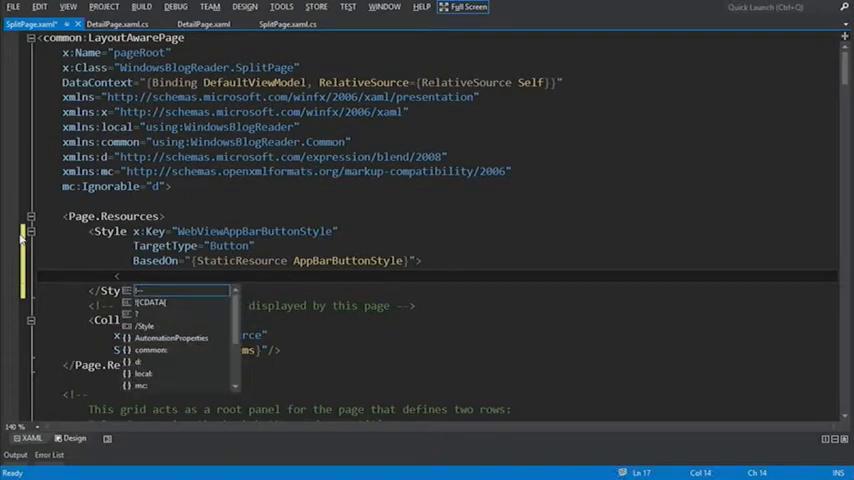
Step: Add a Setter giving AutomationProperties.AutomationId the value WebViewAppBarButton
{"action": "type", "text": "Setter"}
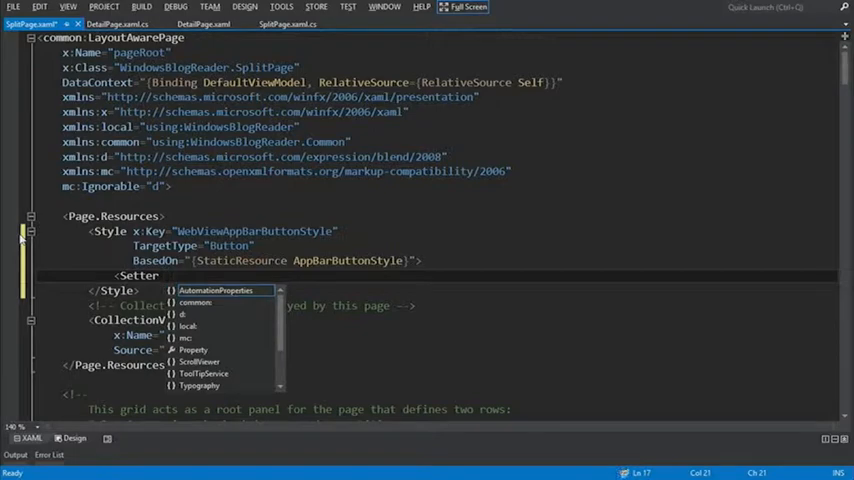
{"action": "type", "text": "Property=\""}
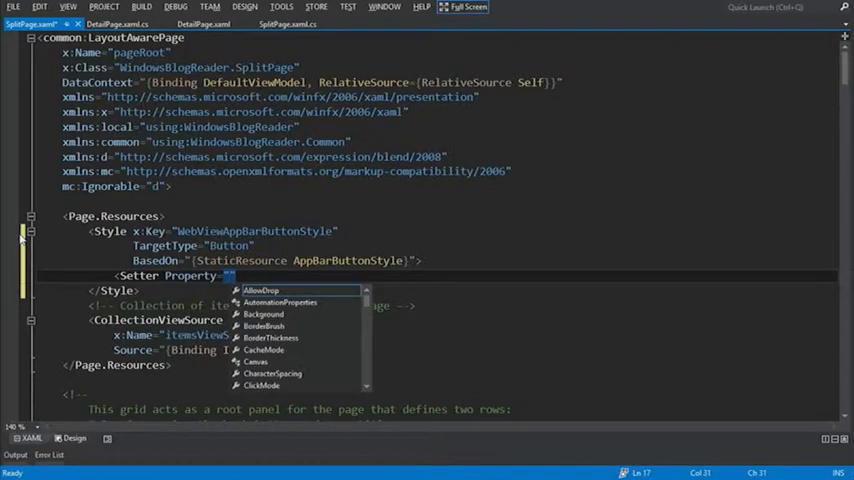
{"action": "type", "text": "AutomationProperties.AutomationId"}
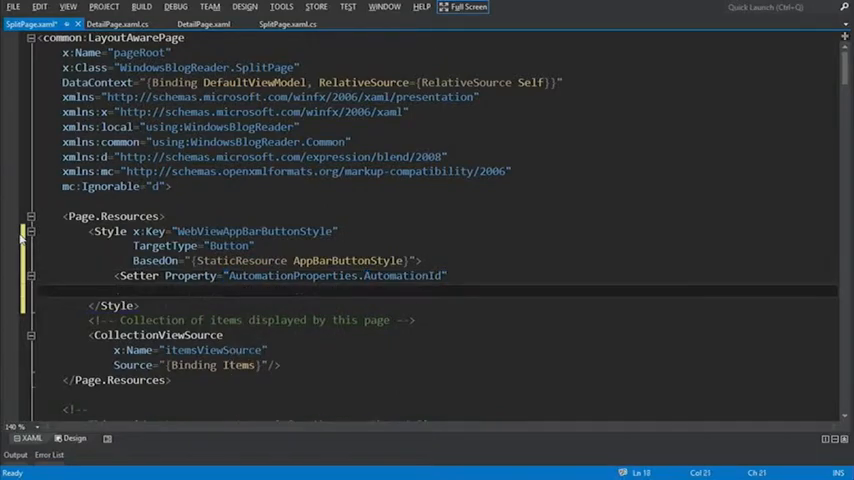
{"action": "type", "text": "Value=\"\""}
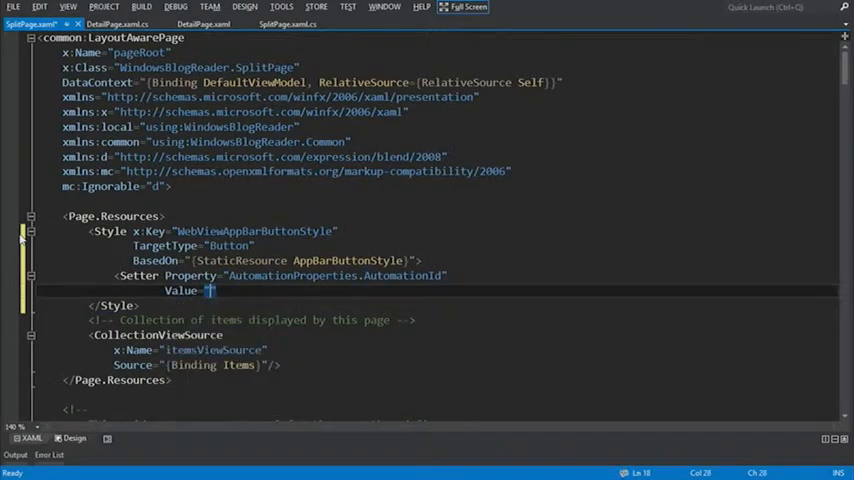
{"action": "type", "text": "We"}
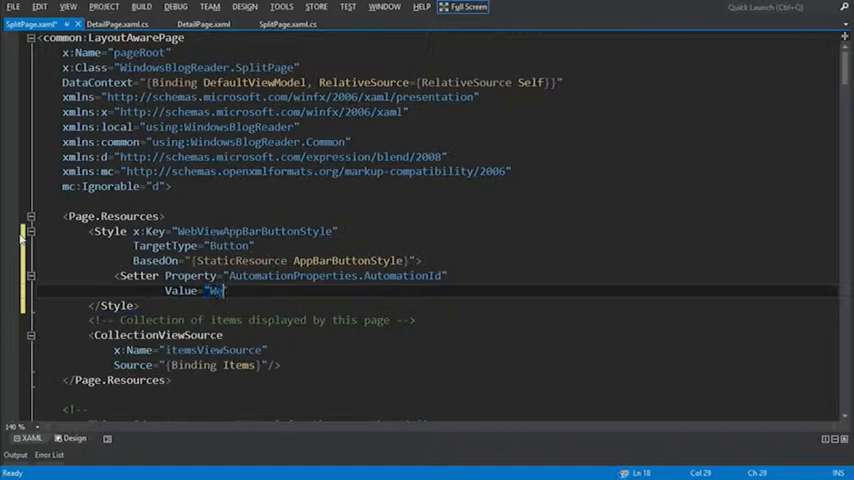
{"action": "type", "text": "bVir"}
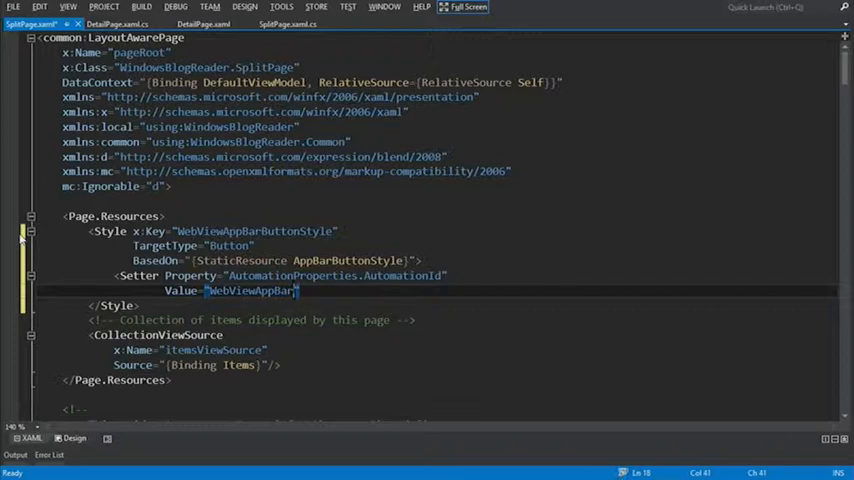
{"action": "type", "text": "Button"}
{"action": "type", "text": "<Setter Property=\""}
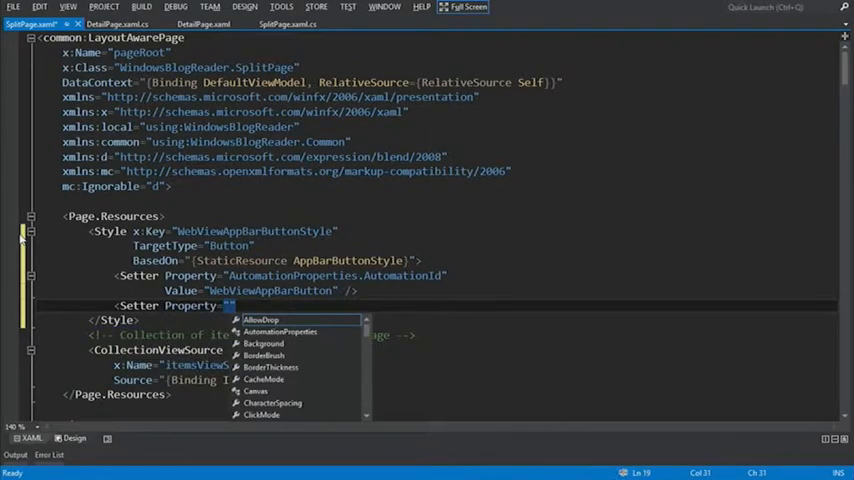
Step: Add an AutomationProperties.Name setter 'View Web Page' and begin a Content setter with &#xE1
{"action": "type", "text": "AutomationProperties.Name"}
{"action": "type", "text": "Value=\""}
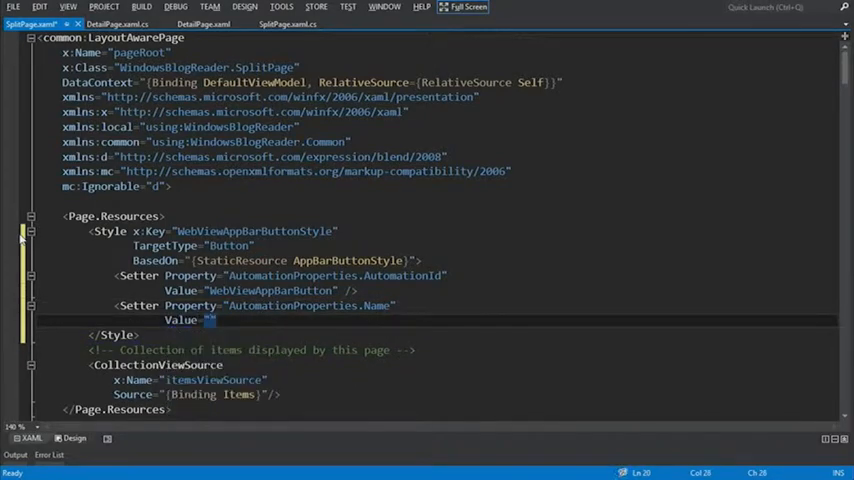
{"action": "type", "text": "View Web Page"}
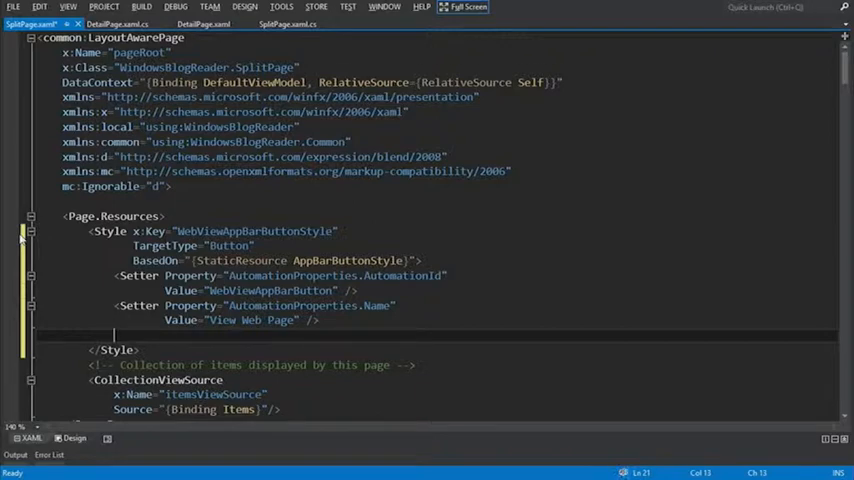
{"action": "type", "text": "Setter Property=\""}
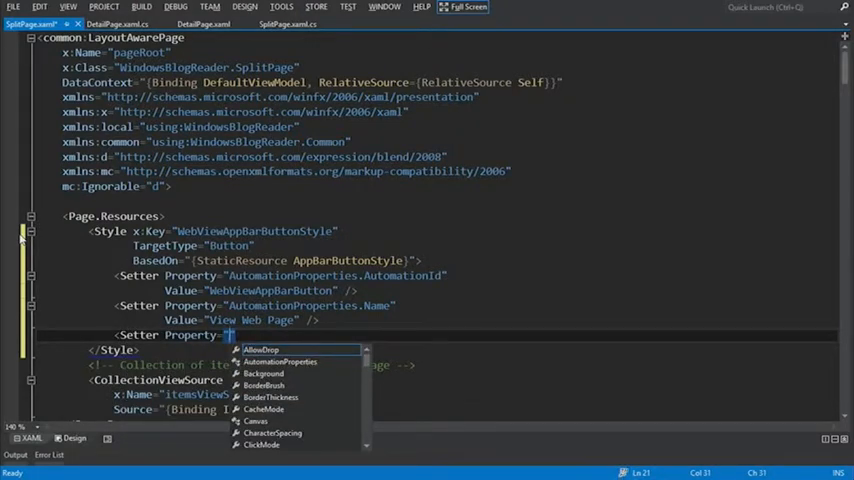
{"action": "type", "text": "cont"}
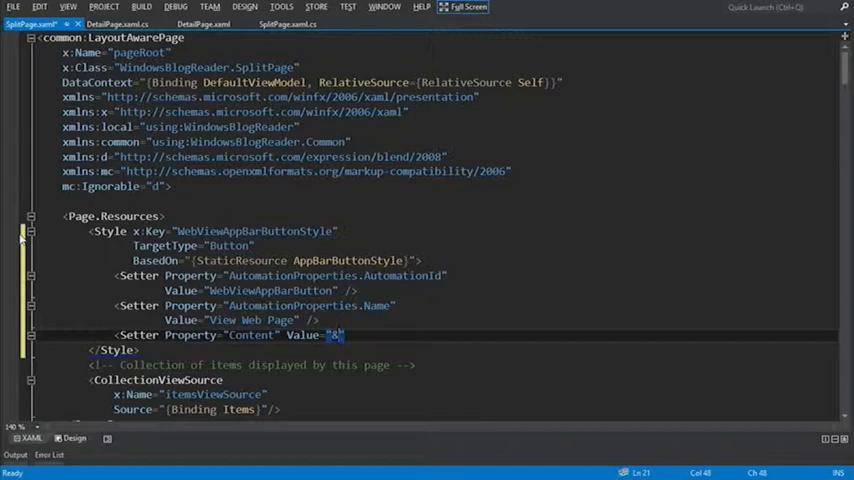
{"action": "type", "text": "#"}
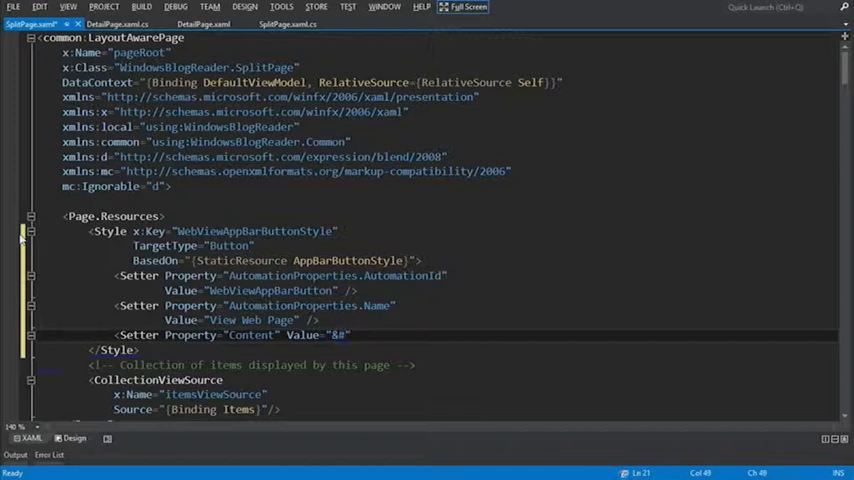
{"action": "type", "text": "xE1"}
{"action": "type", "text": "cha"}
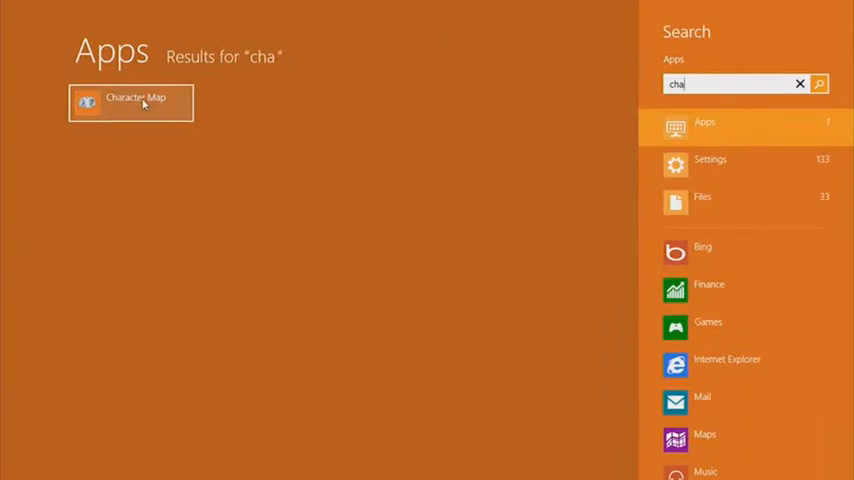
Step: Open Character Map and choose the Segoe UI Symbol font to find glyph E12B
{"action": "left_click", "coordinate": [130, 102]}
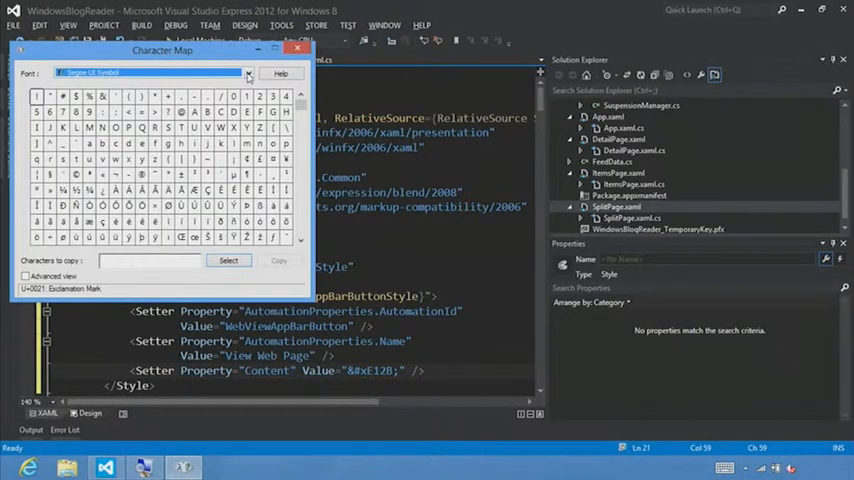
{"action": "left_click", "coordinate": [247, 73]}
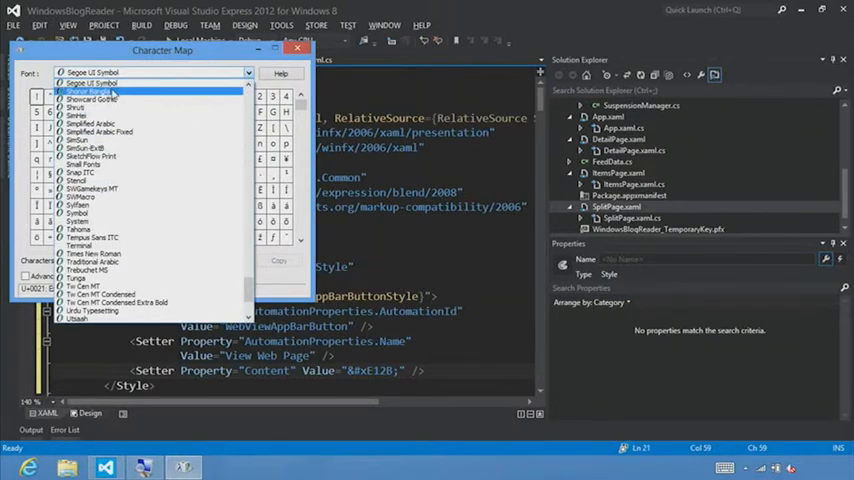
{"action": "left_click", "coordinate": [92, 83]}
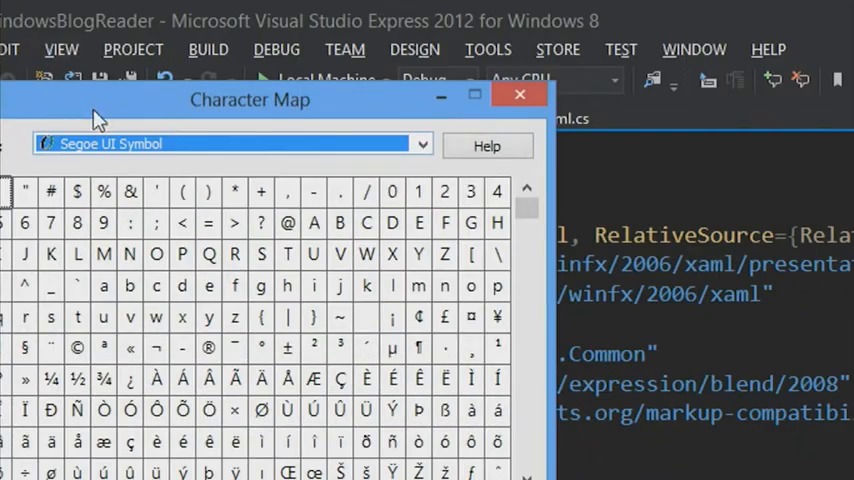
{"action": "mouse_move", "coordinate": [145, 155]}
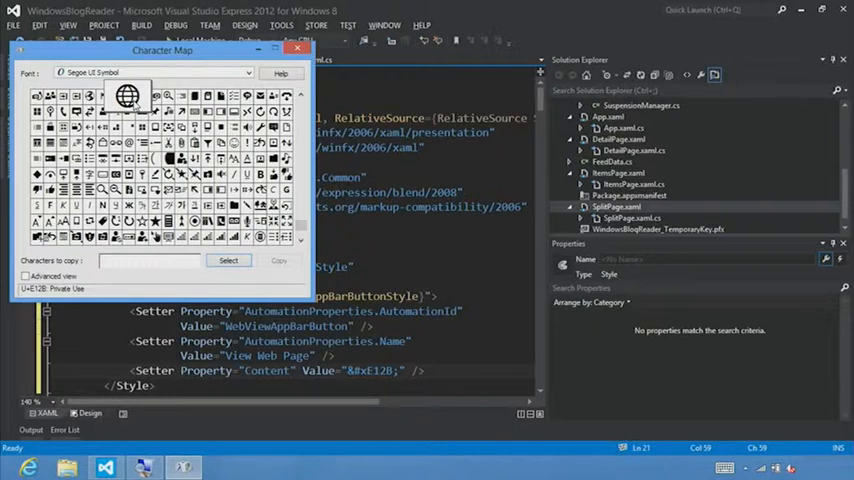
{"action": "mouse_move", "coordinate": [128, 95]}
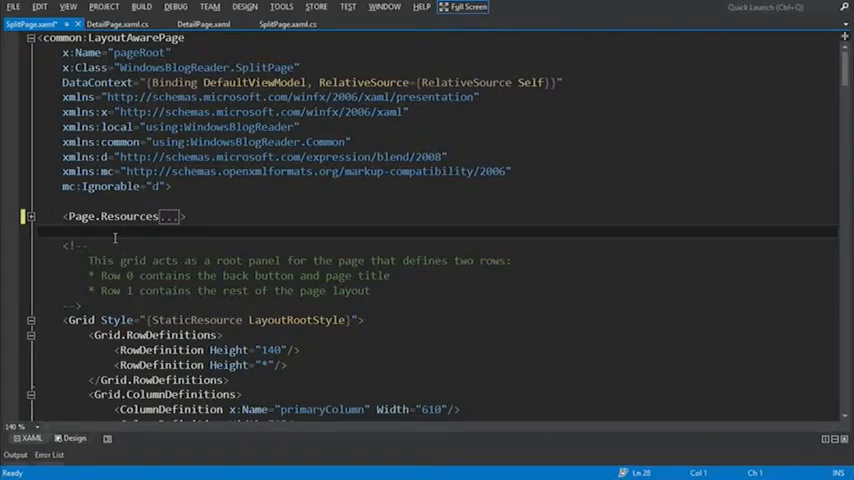
Step: Add a Page.TopAppBar with an AppBar padded 10,0,10,0 containing a Grid
{"action": "type", "text": "Padding=\""}
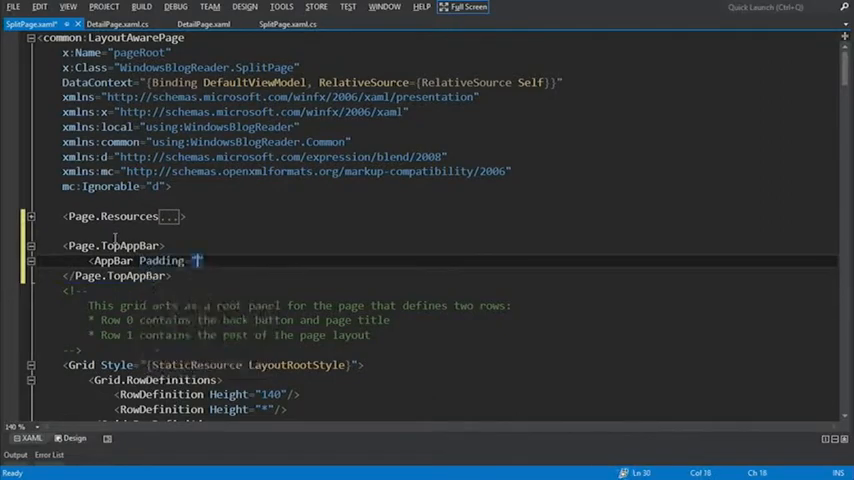
{"action": "type", "text": "10,"}
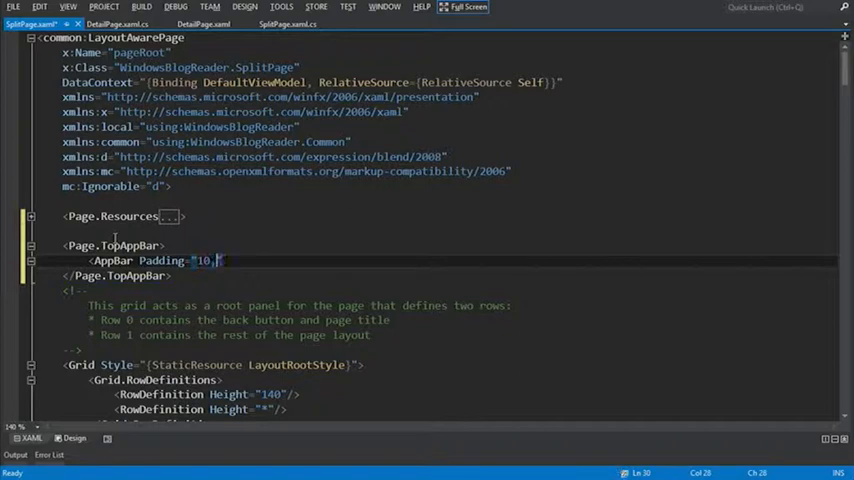
{"action": "type", "text": "0,10,"}
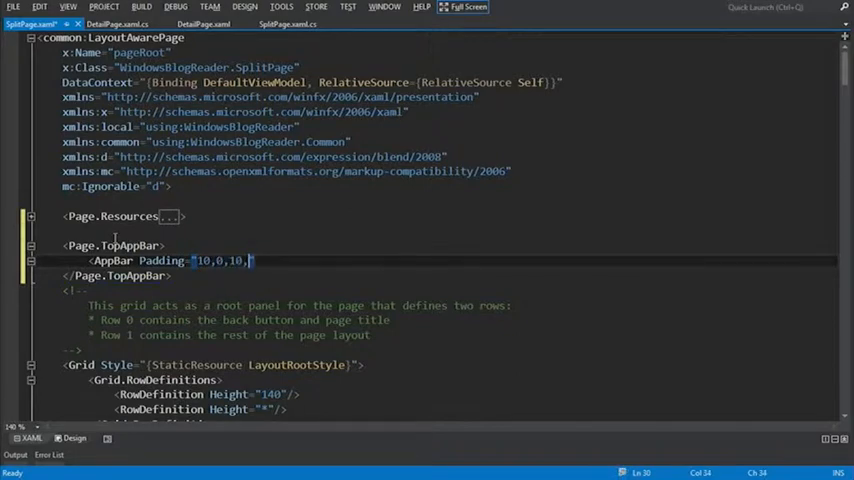
{"action": "type", "text": "0"}
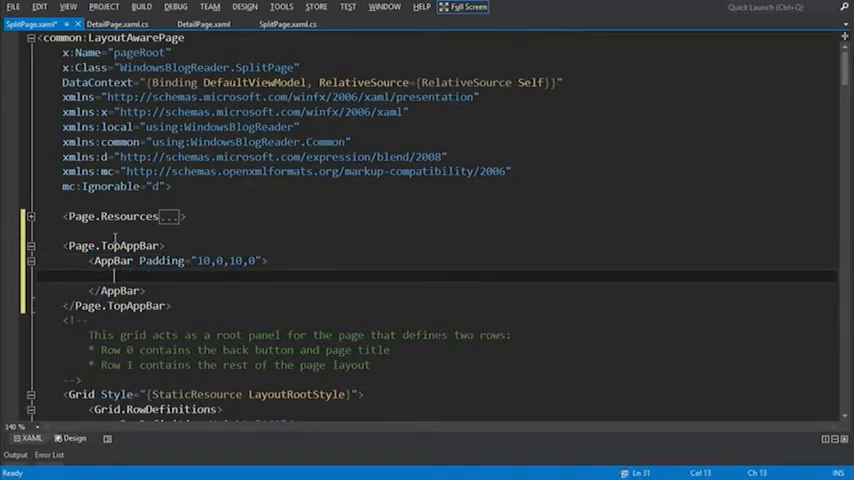
{"action": "type", "text": "Grid>"}
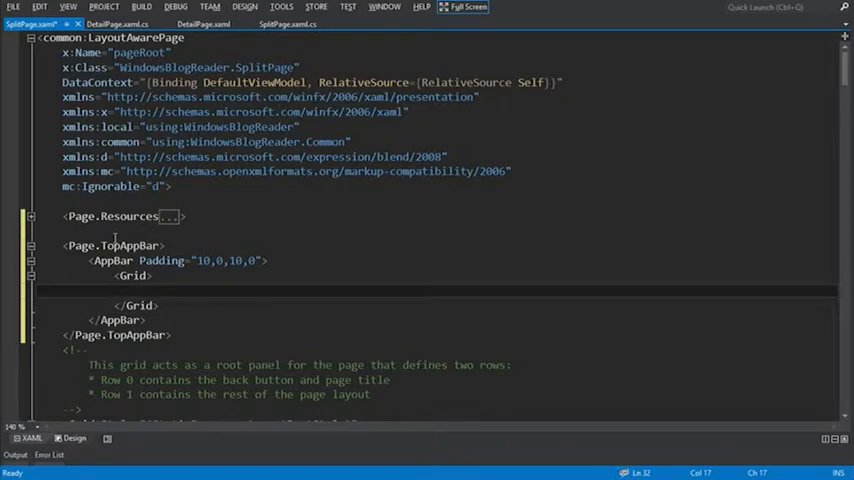
Step: Add a Button inside the Grid with HorizontalAlignment set to Right
{"action": "type", "text": "<"}
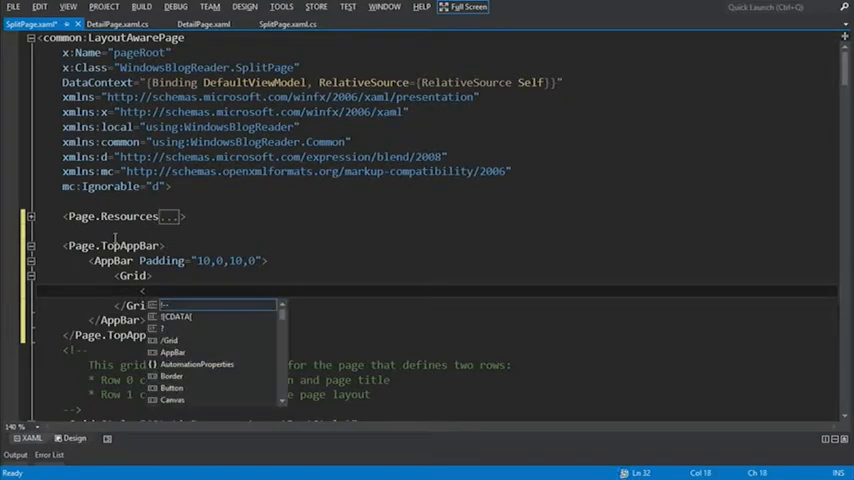
{"action": "type", "text": "bu"}
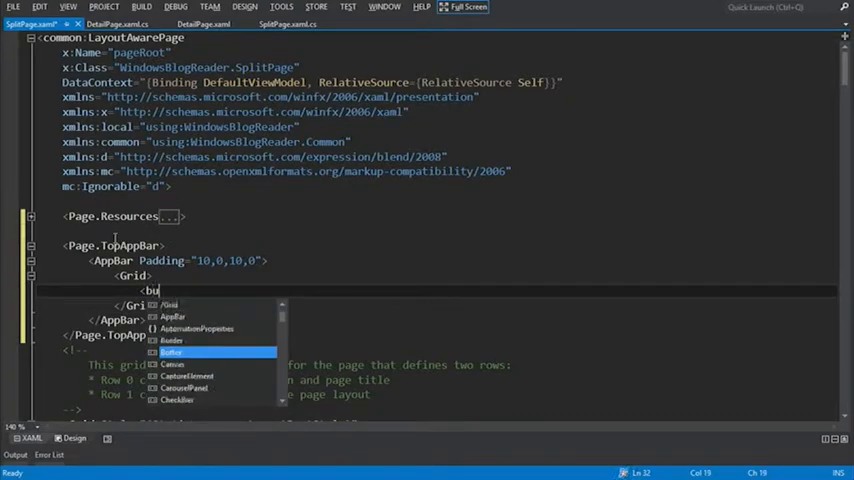
{"action": "type", "text": "Button"}
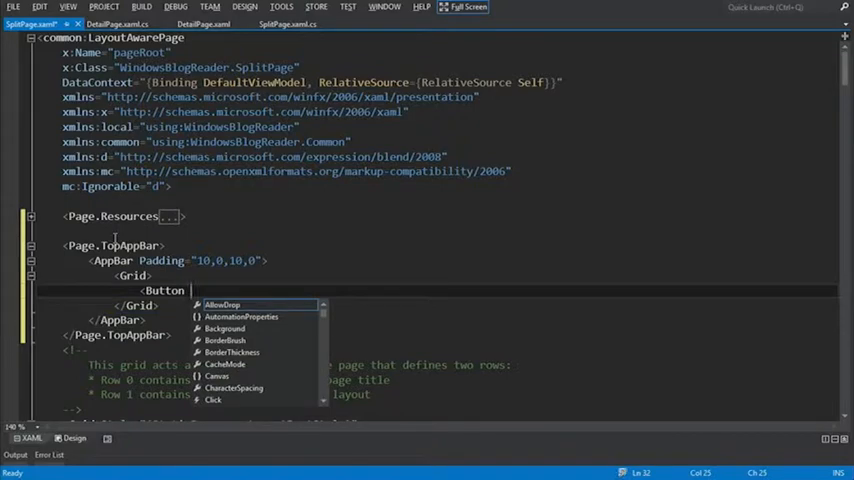
{"action": "type", "text": "ho"}
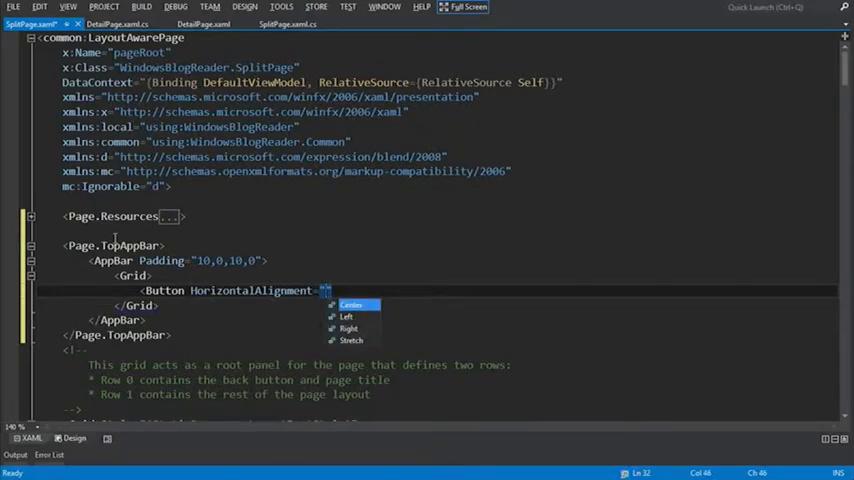
{"action": "left_click", "coordinate": [348, 328]}
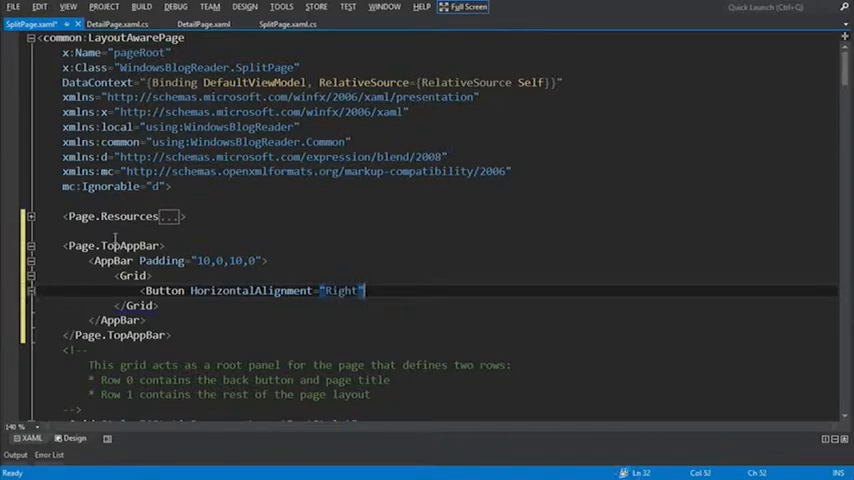
{"action": "key", "text": "enter"}
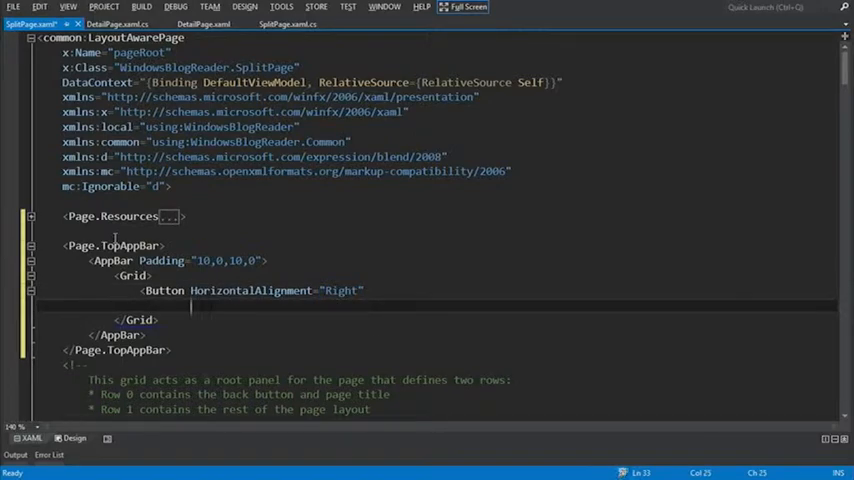
Step: Set the button's Style to StaticResource WebViewAppBarButtonStyle and close the tag
{"action": "type", "text": "Style=\""}
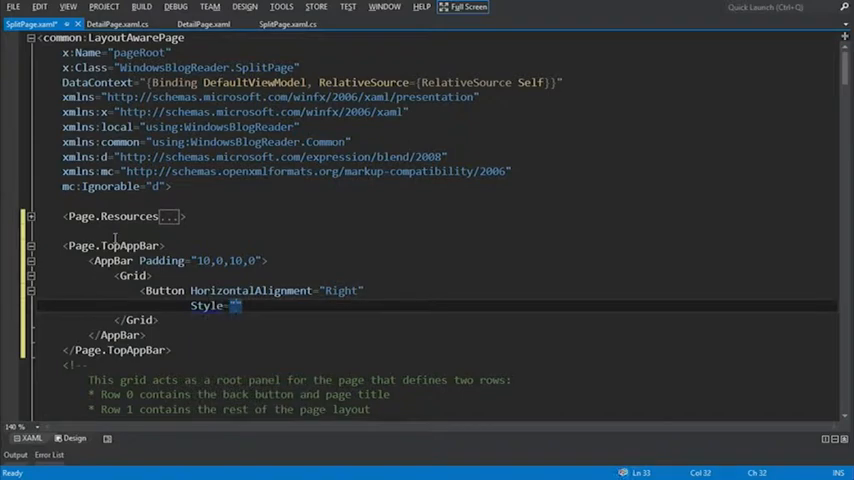
{"action": "type", "text": "{"}
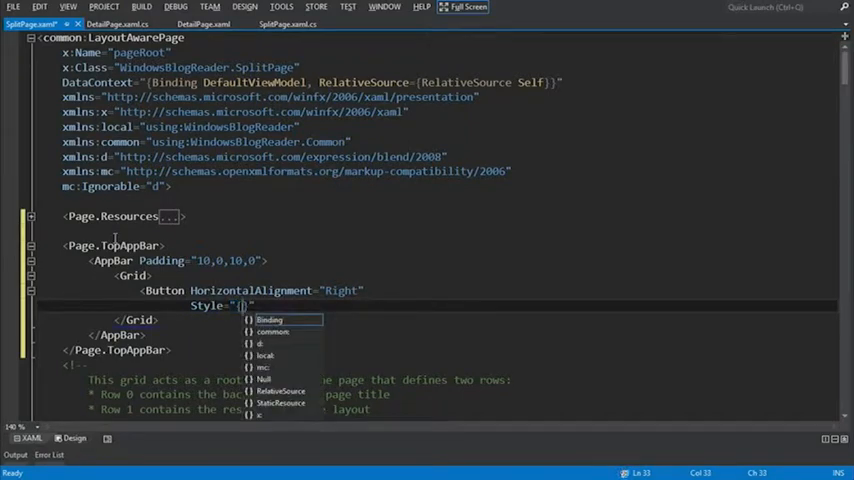
{"action": "type", "text": "StaticResource"}
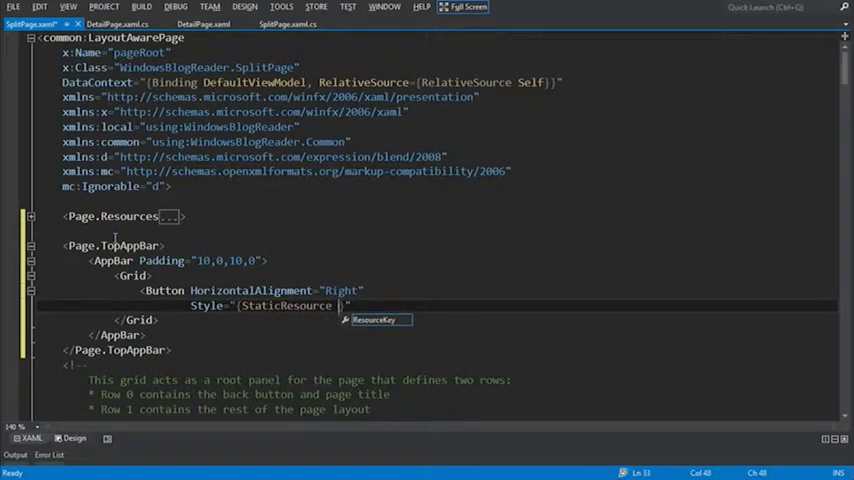
{"action": "type", "text": "Web"}
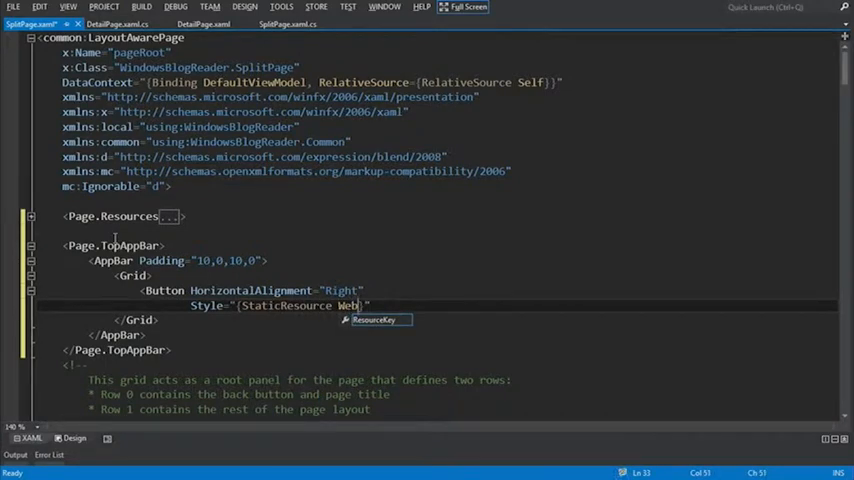
{"action": "type", "text": "View"}
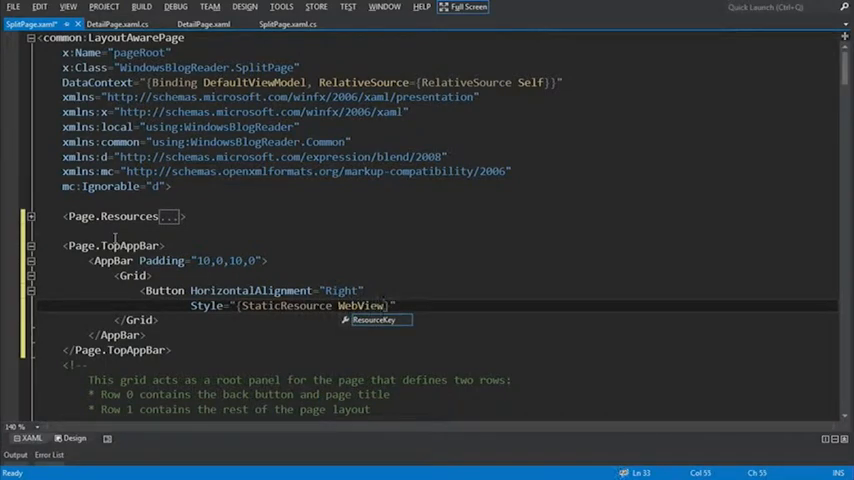
{"action": "type", "text": "AppBarButton"}
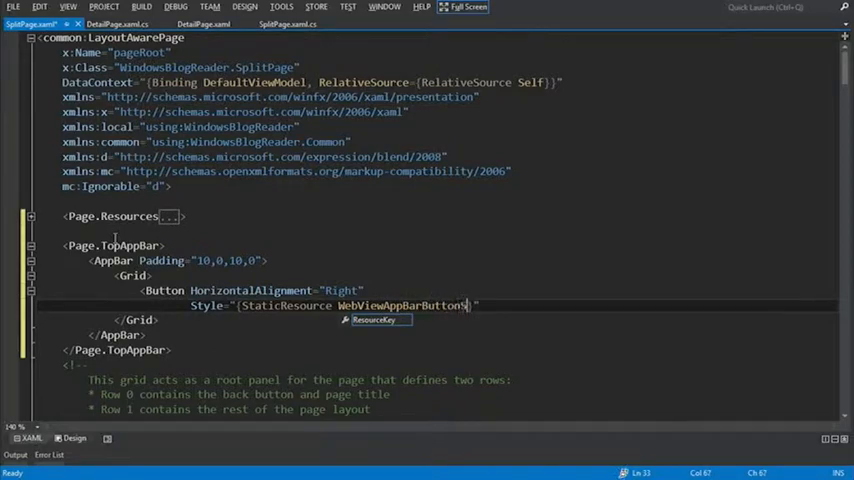
{"action": "type", "text": "Style}"}
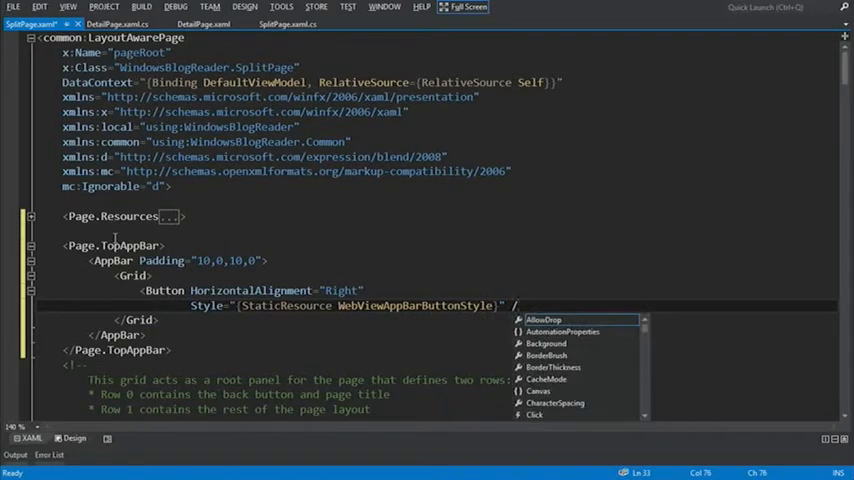
{"action": "type", "text": "/"}
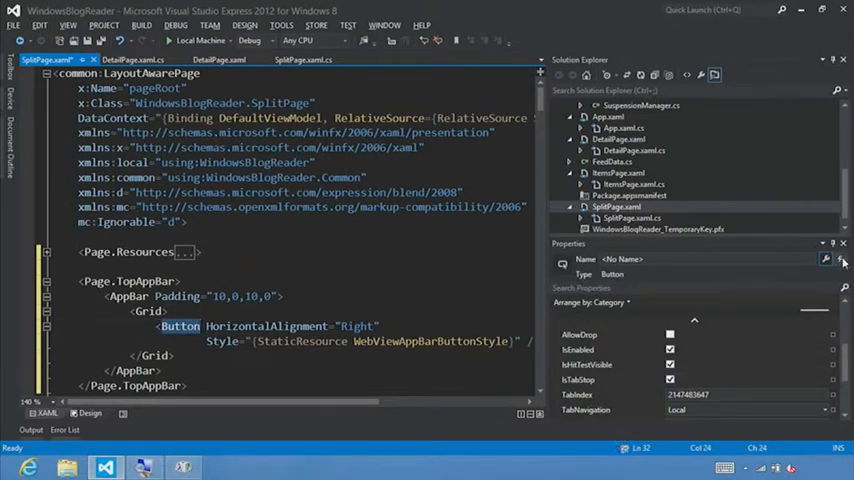
Step: Enter ViewDetail_Click as the button's Click event handler in the Properties events list
{"action": "left_click", "coordinate": [824, 259]}
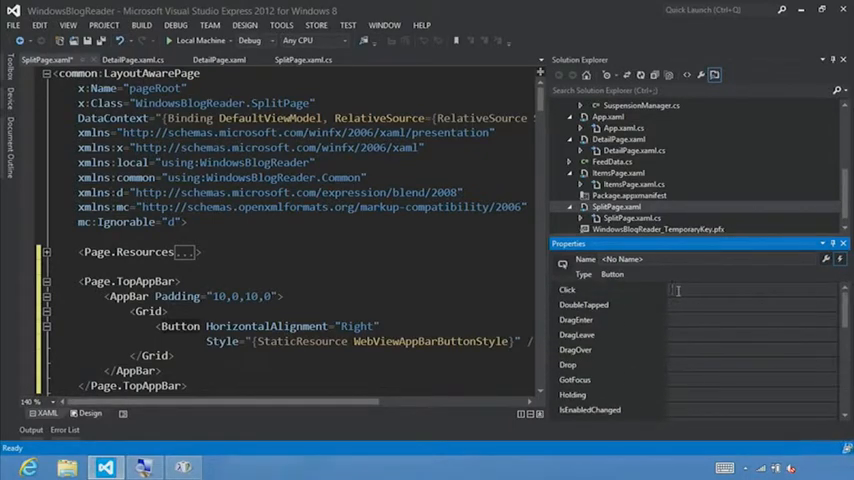
{"action": "type", "text": "ViewDetail_Click(object sender, RoutedEventArgs e"}
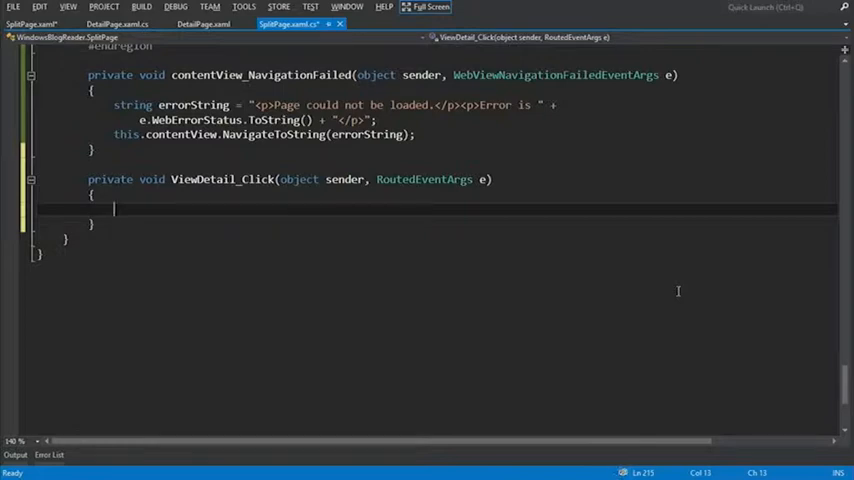
Step: Store itemListView.SelectedItem cast as FeedItem in a selectedItem variable
{"action": "type", "text": "FeedItem se"}
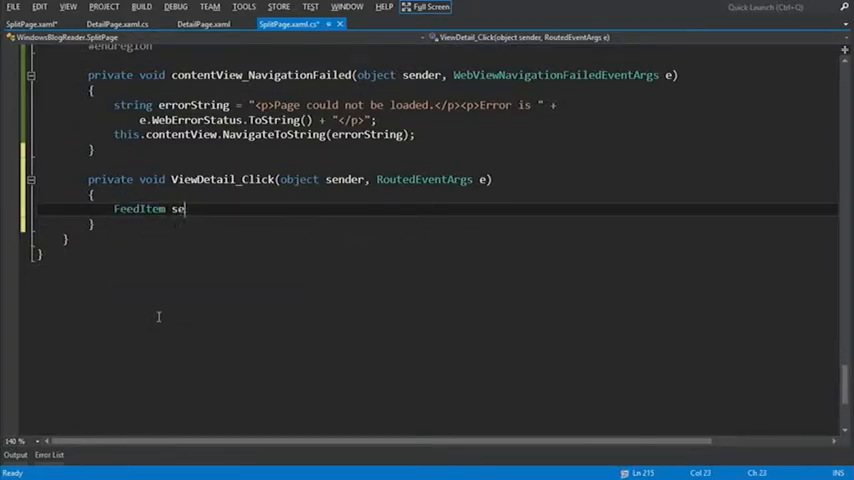
{"action": "type", "text": "lectedItem"}
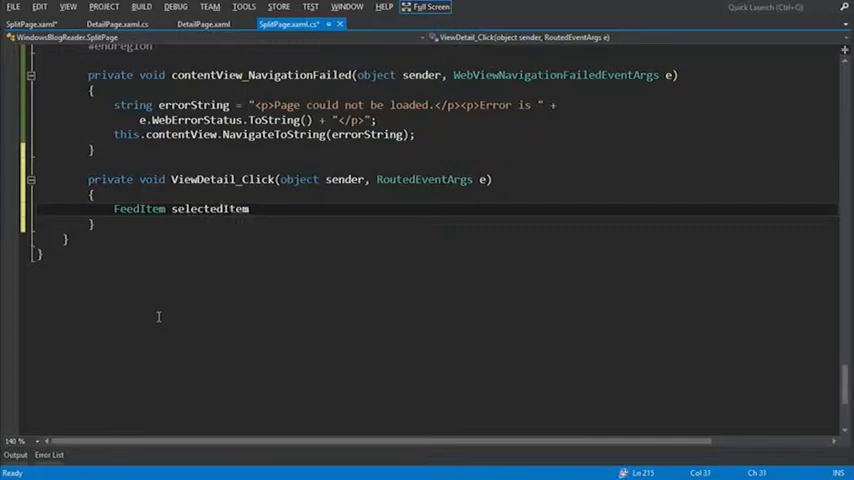
{"action": "type", "text": "= this"}
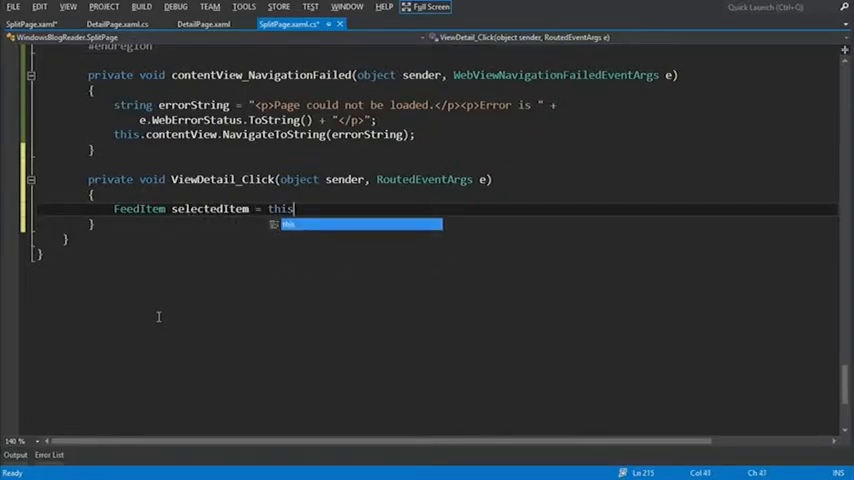
{"action": "type", "text": ".itemListView"}
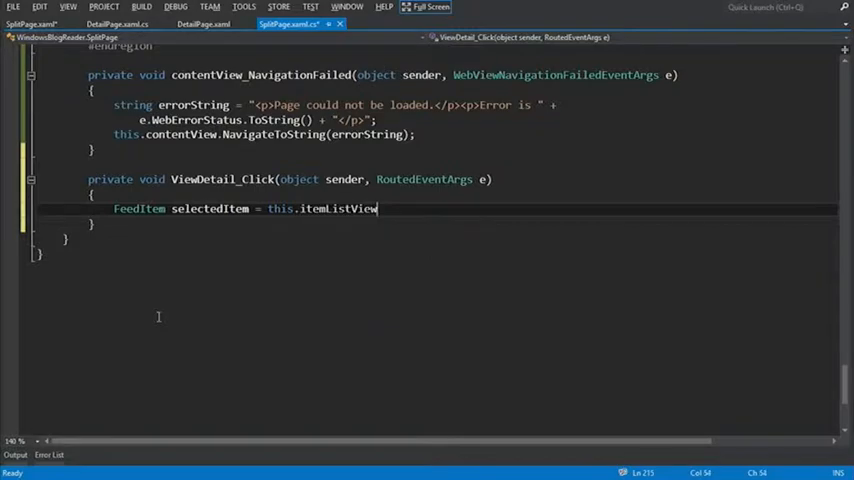
{"action": "type", "text": ".SelectedItem"}
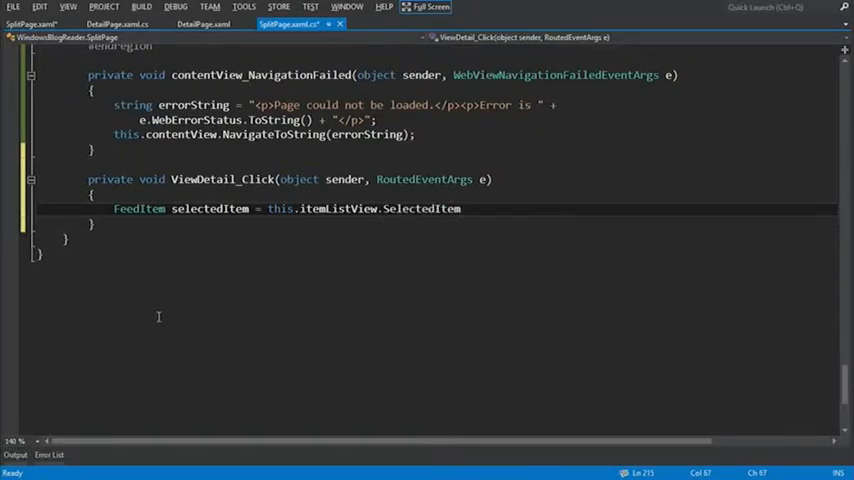
{"action": "type", "text": "as fe"}
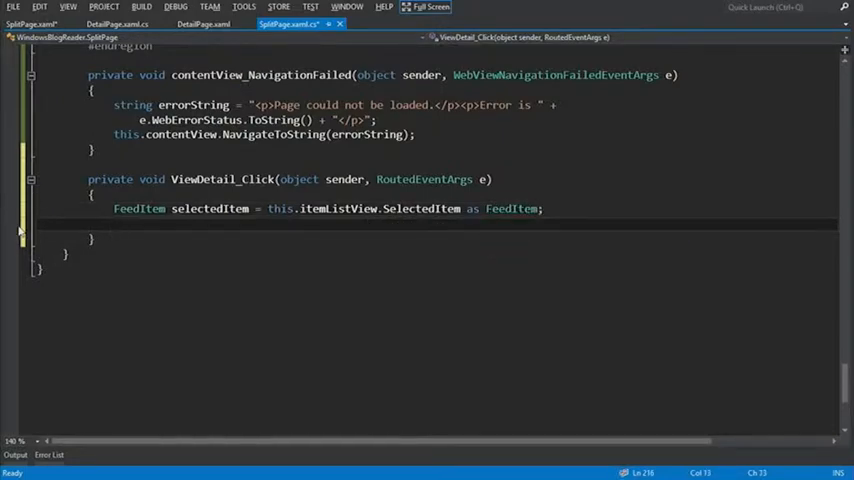
Step: Check selectedItem is not null and store its Title in an itemTitle string
{"action": "type", "text": "if (true)"}
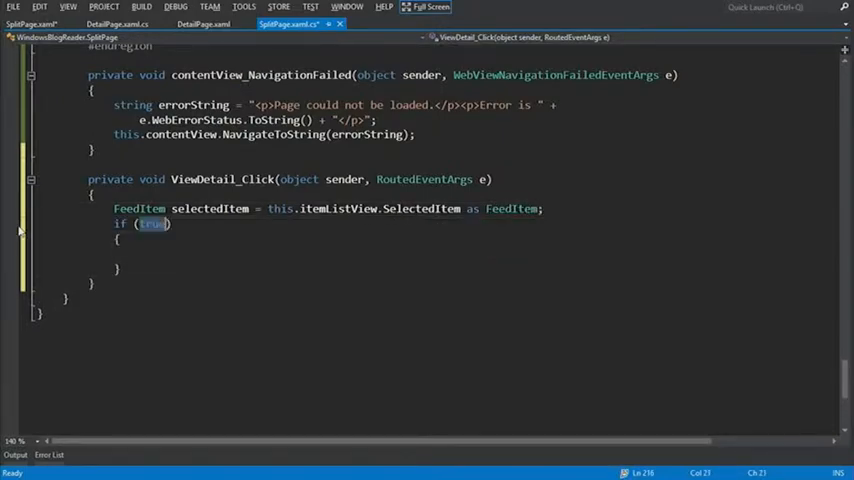
{"action": "type", "text": "selectedItem"}
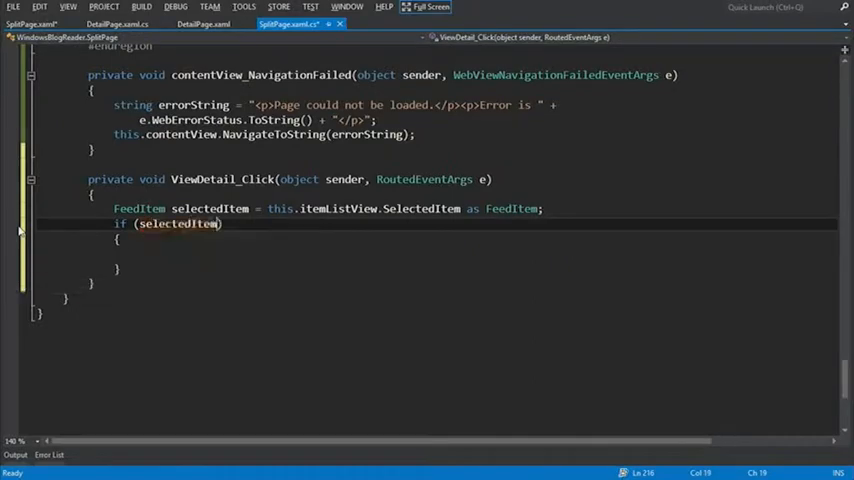
{"action": "type", "text": "!"}
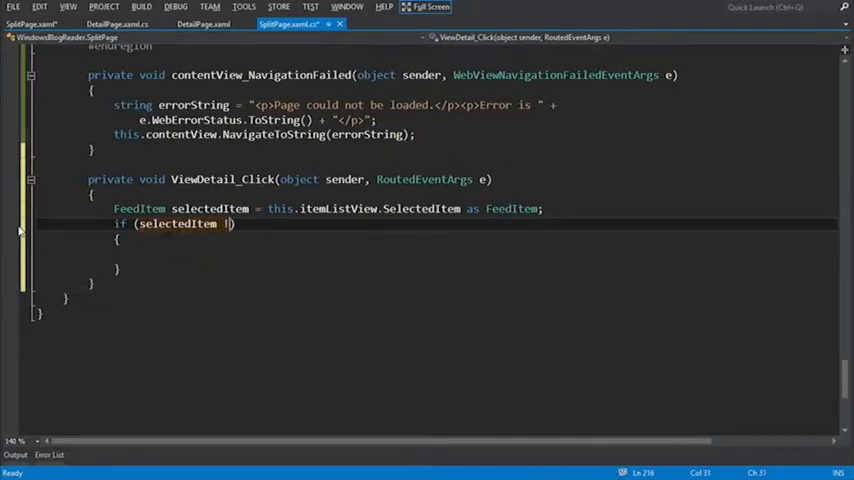
{"action": "type", "text": "= null && this.Frame != nul"}
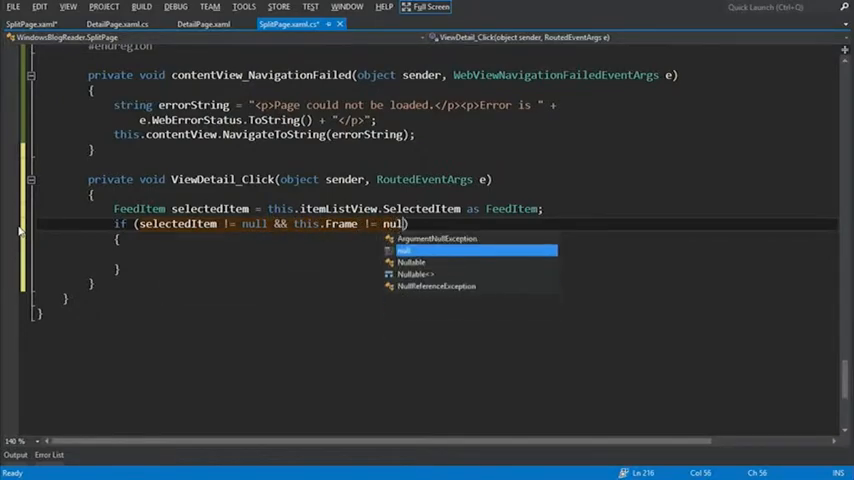
{"action": "type", "text": "string item"}
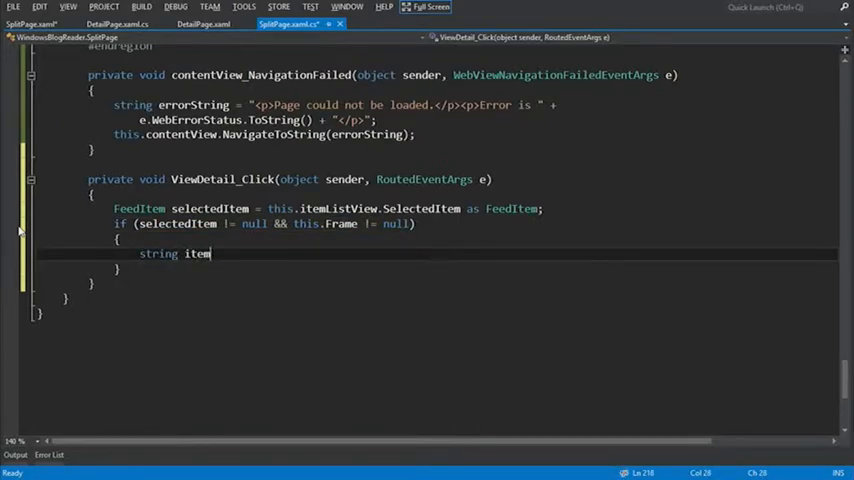
{"action": "type", "text": "Title = selectedItem."}
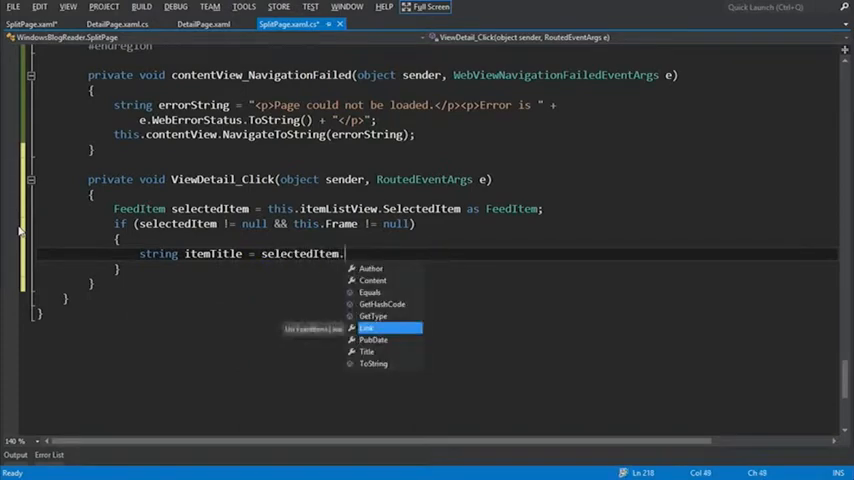
{"action": "type", "text": "Title;"}
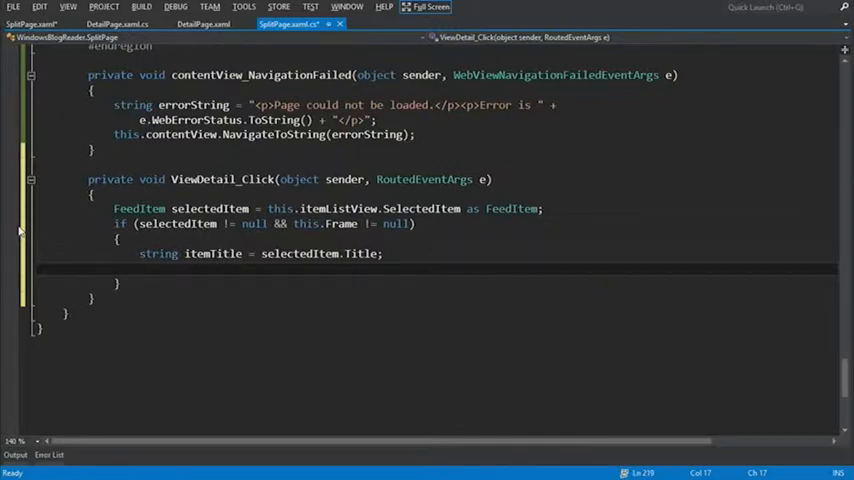
Step: Navigate the Frame to typeof(DetailPage), passing itemTitle
{"action": "type", "text": "this.f"}
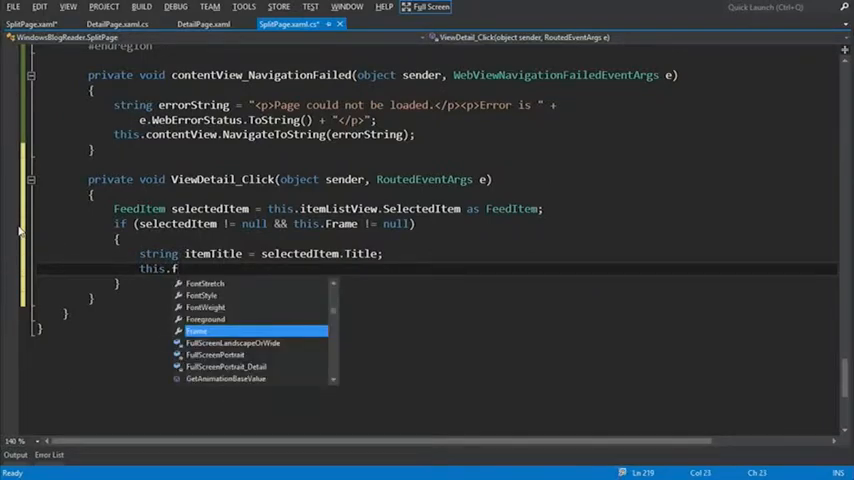
{"action": "type", "text": "rame.Navigate"}
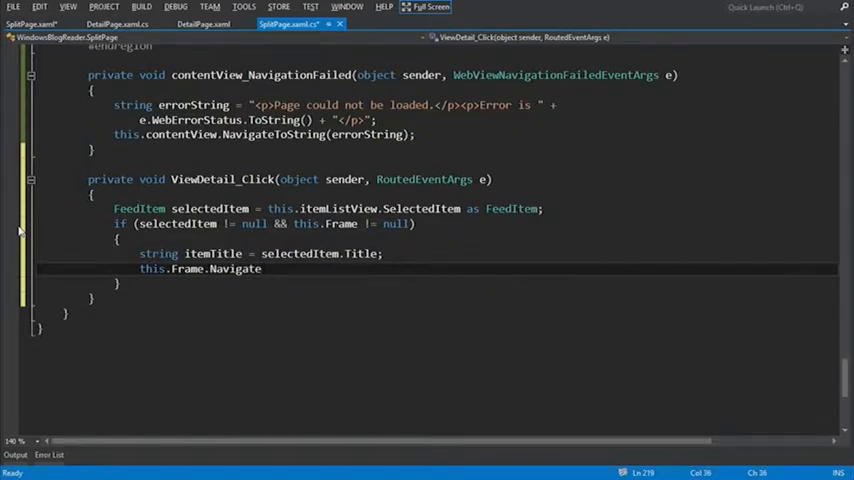
{"action": "type", "text": "("}
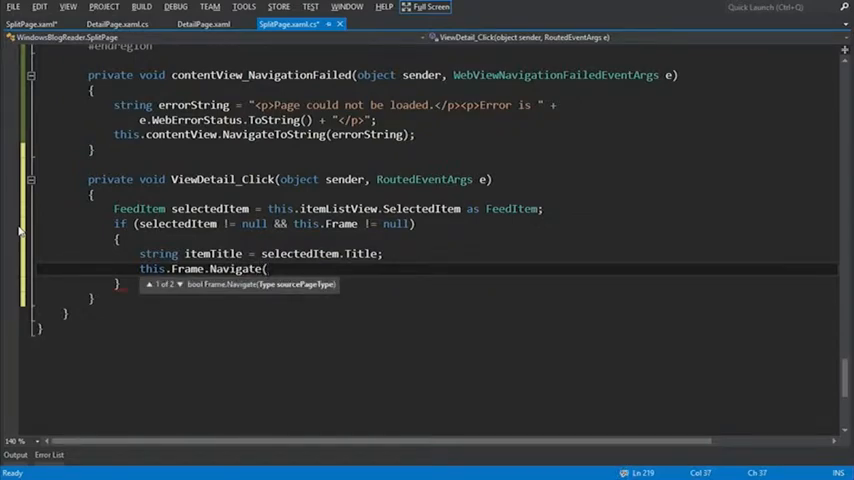
{"action": "type", "text": "type"}
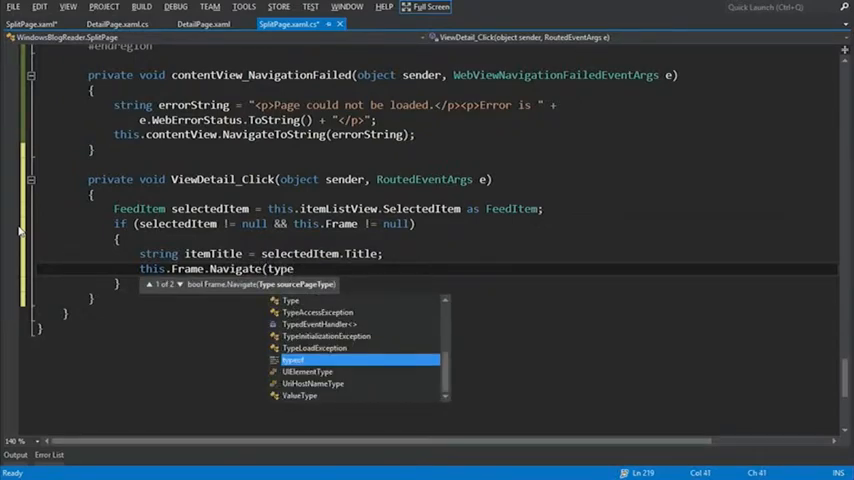
{"action": "type", "text": "typeof(DetailPage"}
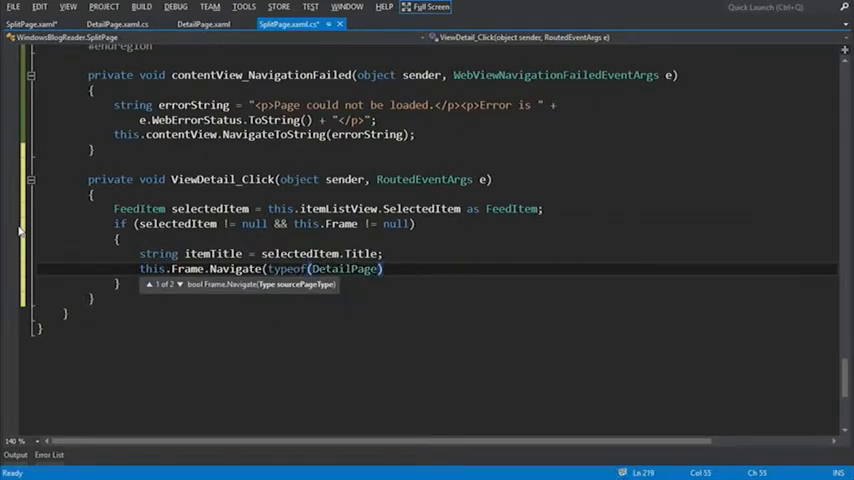
{"action": "type", "text": ", itemTitle);"}
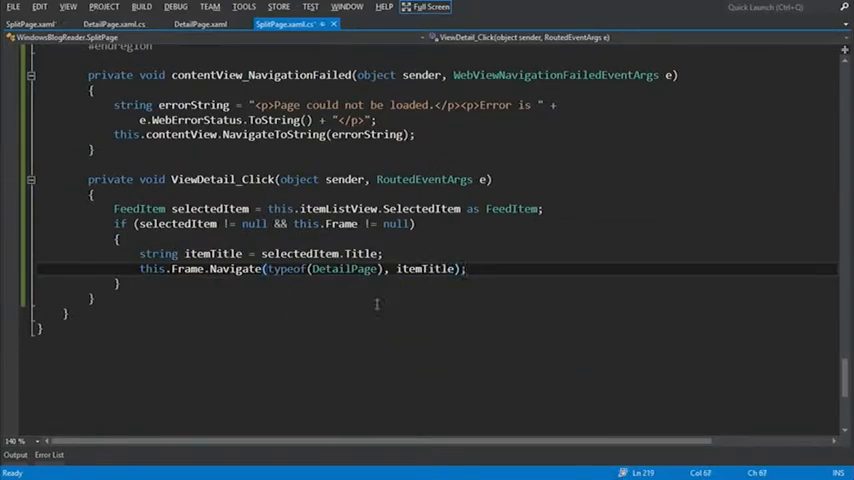
Step: Run WindowsBlogReader on Local Machine and view the Custom Atari 2600 PC post's web page
{"action": "left_click", "coordinate": [428, 7]}
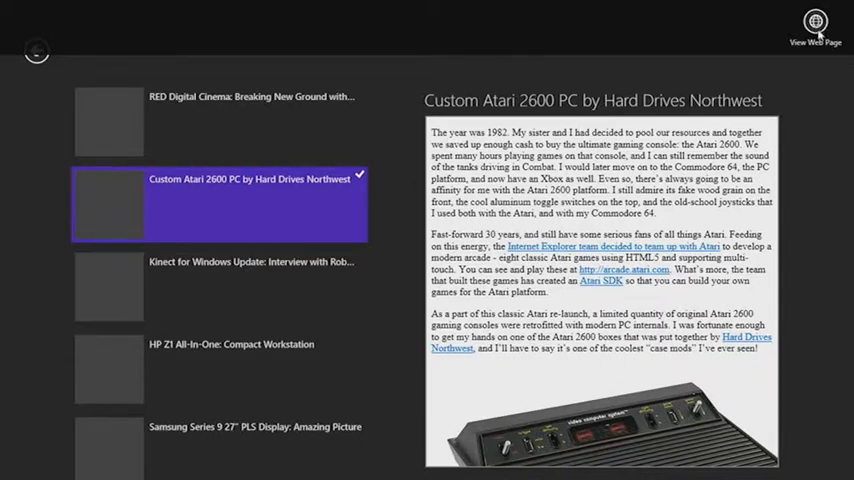
{"action": "left_click", "coordinate": [815, 30]}
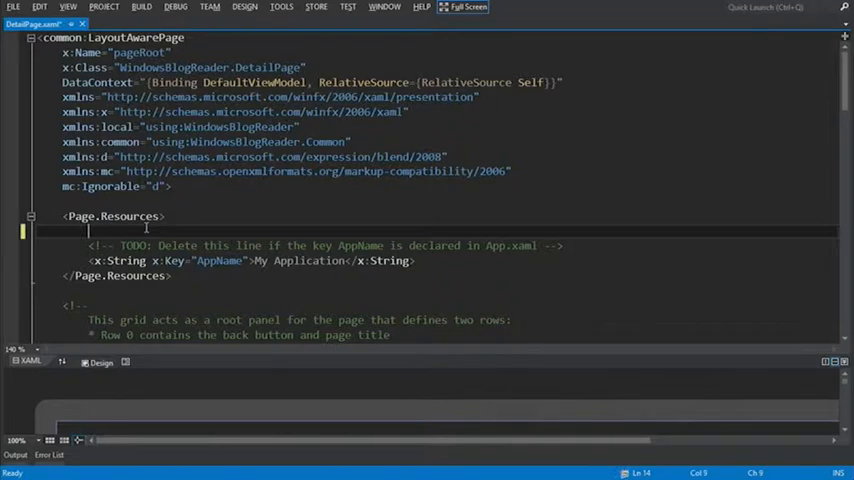
Step: Add a PopInStoryboard holding a PopInThemeAnimation on contentViewBorder with FromHorizontalOffset 400
{"action": "type", "text": "<Sto"}
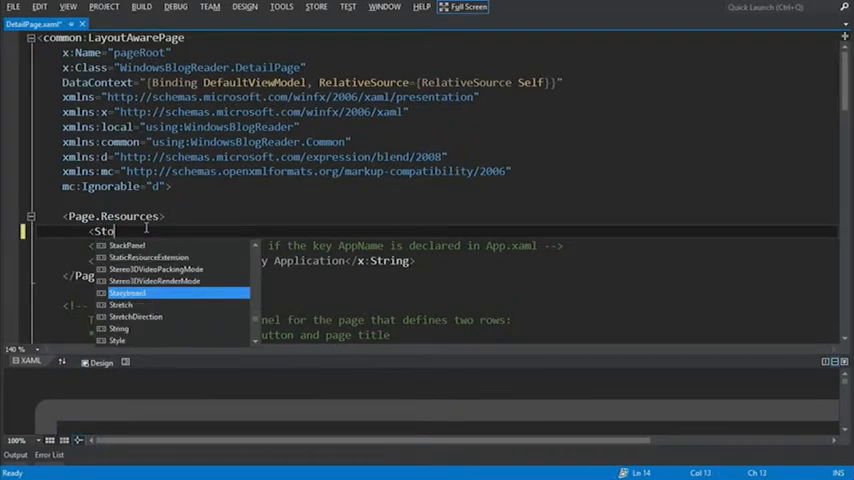
{"action": "type", "text": "ryboard"}
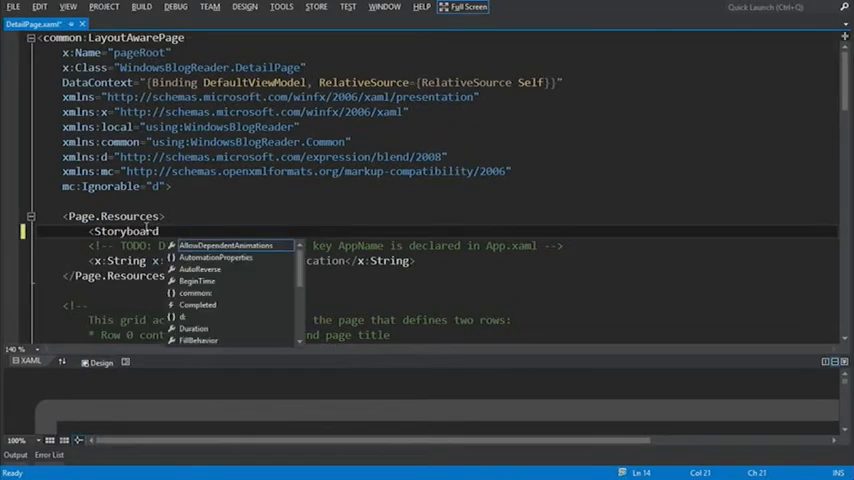
{"action": "type", "text": "x:n"}
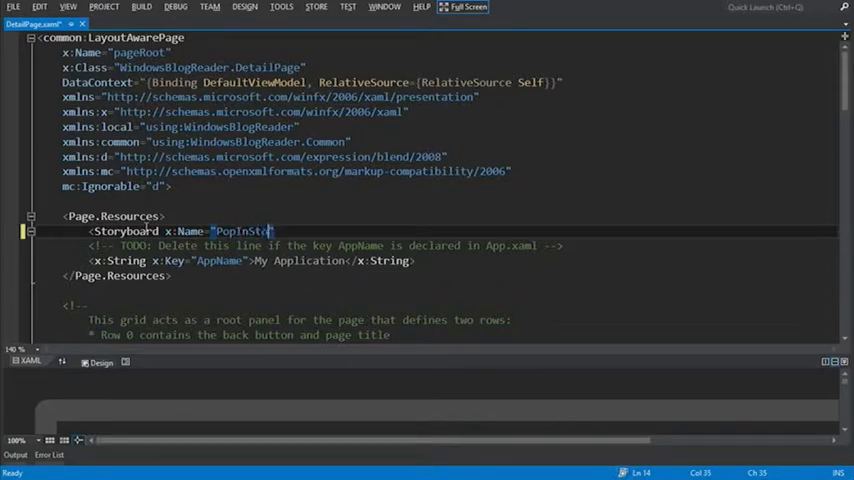
{"action": "type", "text": "ryboard"}
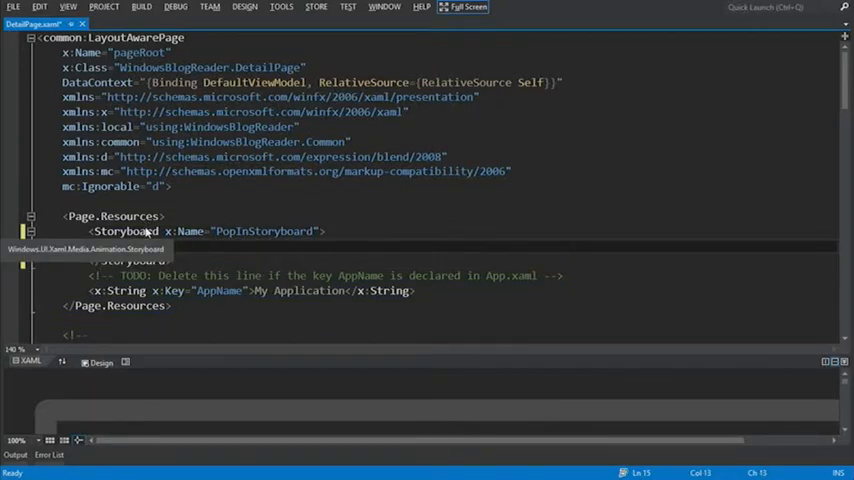
{"action": "type", "text": "po"}
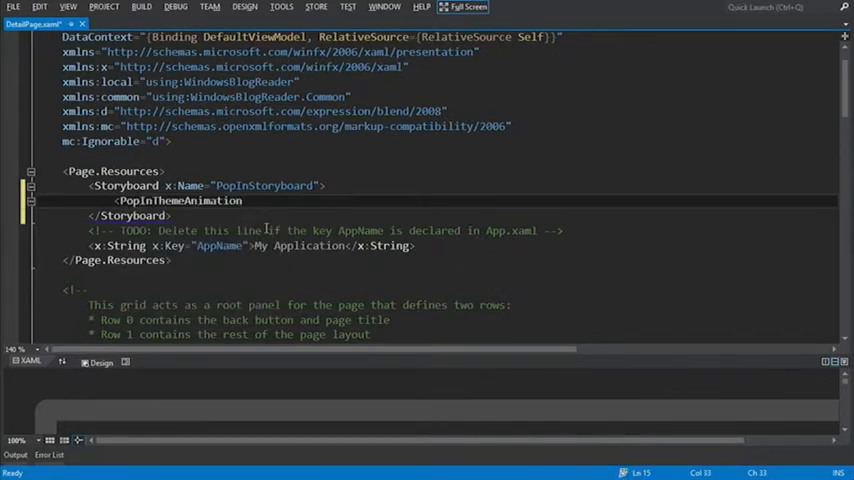
{"action": "type", "text": "s"}
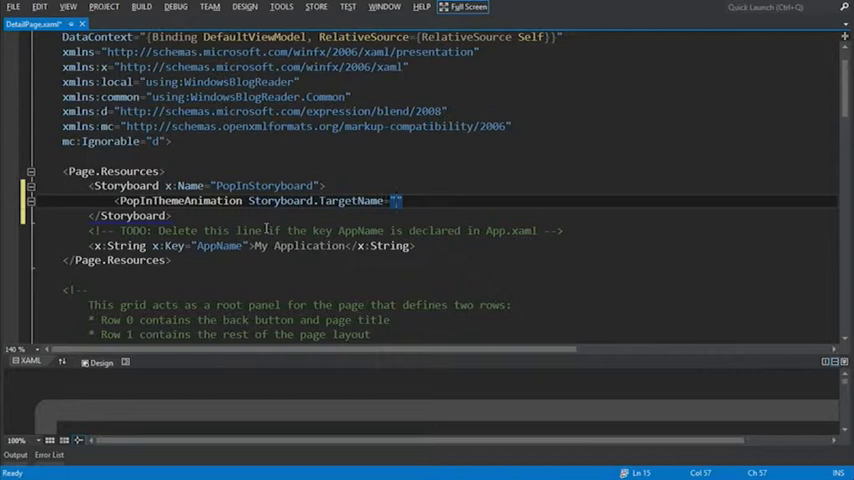
{"action": "type", "text": "contentView"}
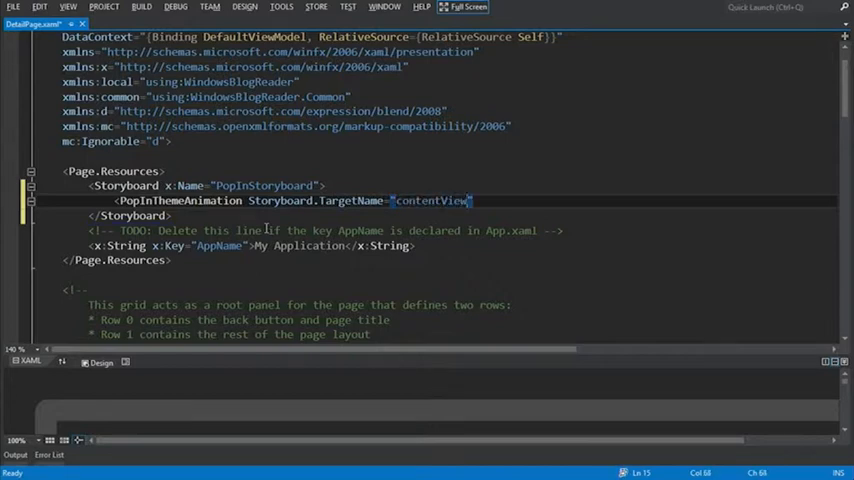
{"action": "type", "text": "Border"}
{"action": "type", "text": "/>"}
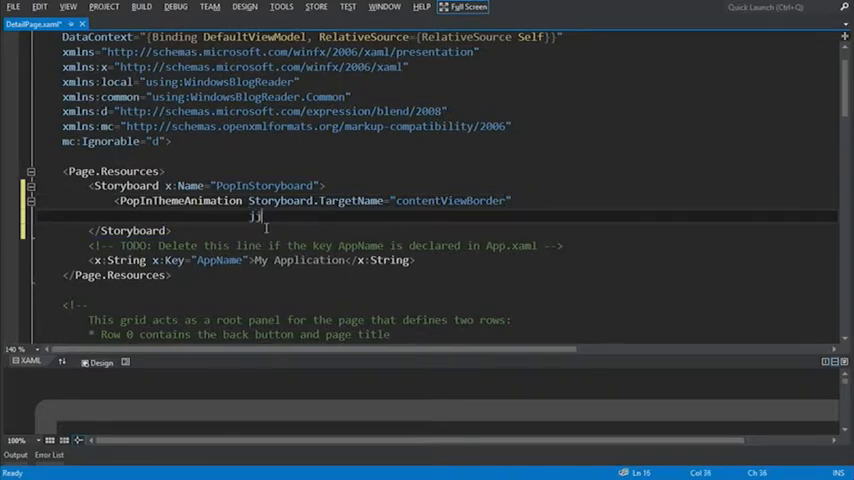
{"action": "type", "text": "FromHorizontalOffset=\""}
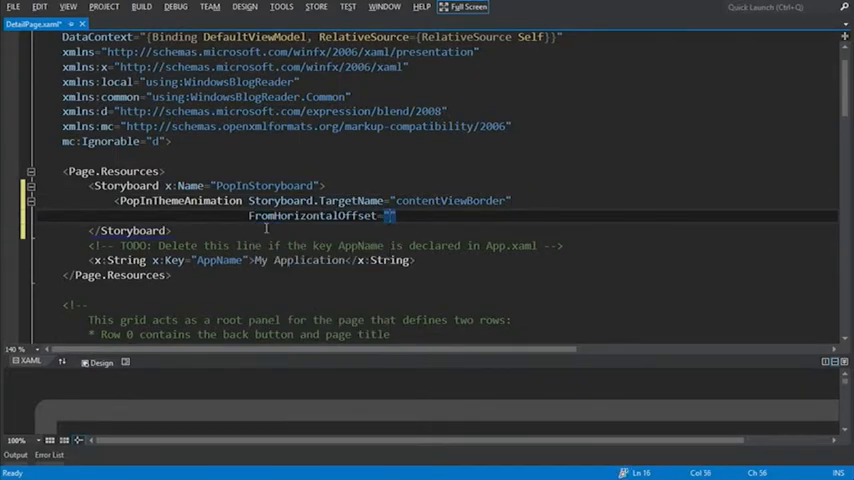
{"action": "type", "text": "400"}
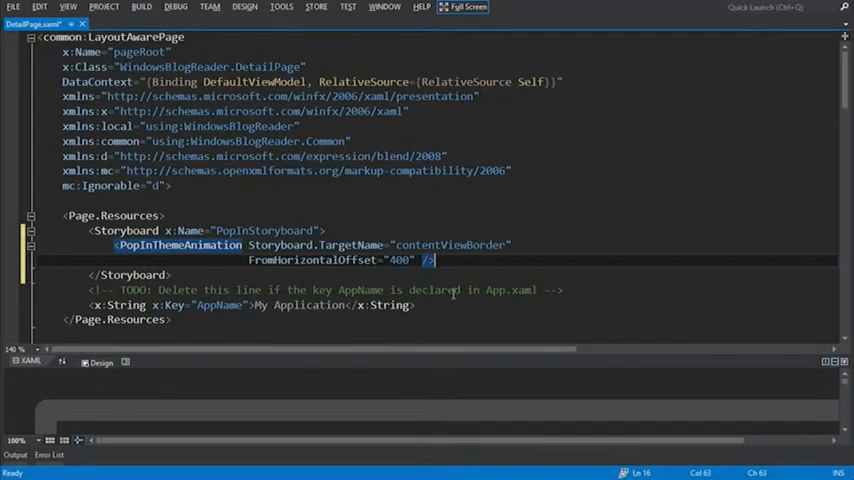
Step: Look up contentViewBorder and inspect the Border wrapping the WebView
{"action": "double_click", "coordinate": [450, 245]}
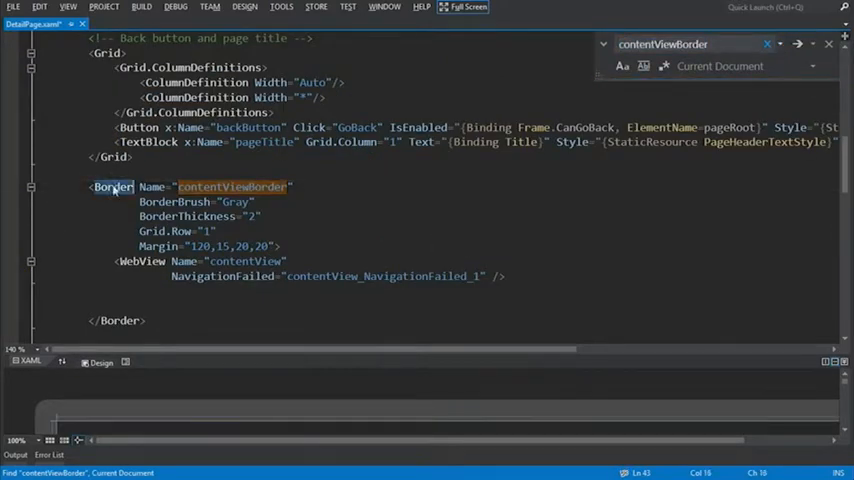
{"action": "double_click", "coordinate": [142, 261]}
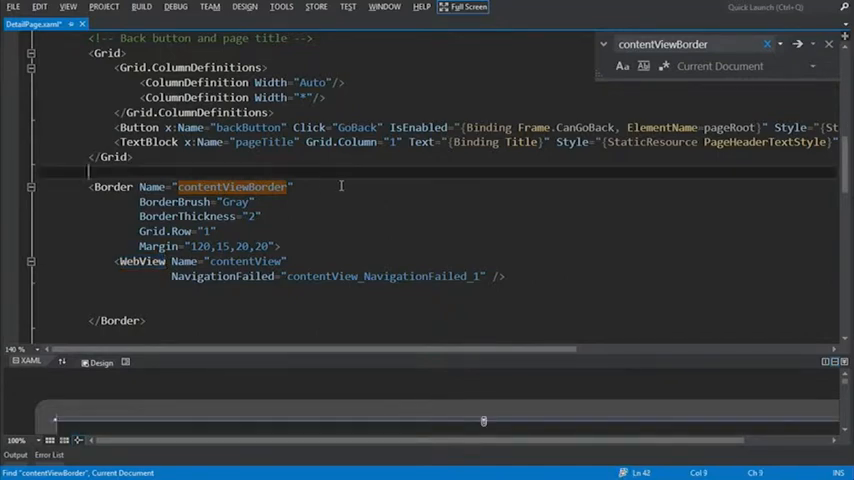
{"action": "mouse_move", "coordinate": [343, 191]}
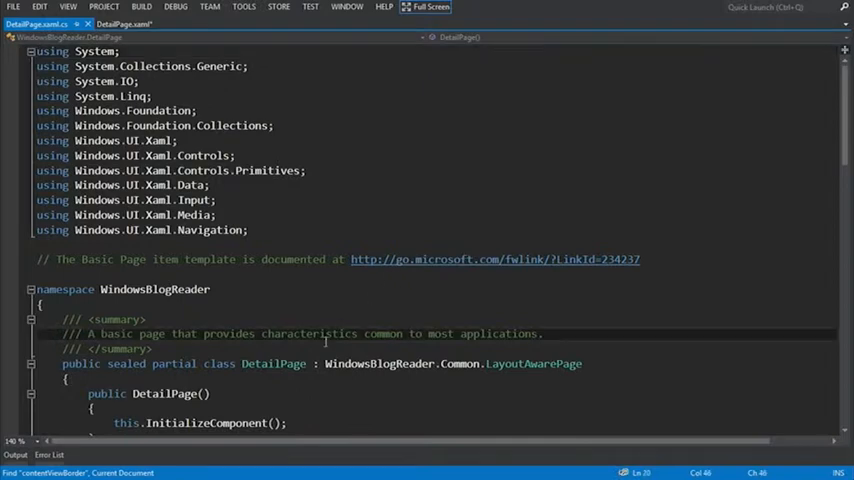
Step: Add the comment '// Run the PopInThemeAnimation' at the top of LoadState
{"action": "scroll", "scroll_direction": "down", "scroll_amount": 3}
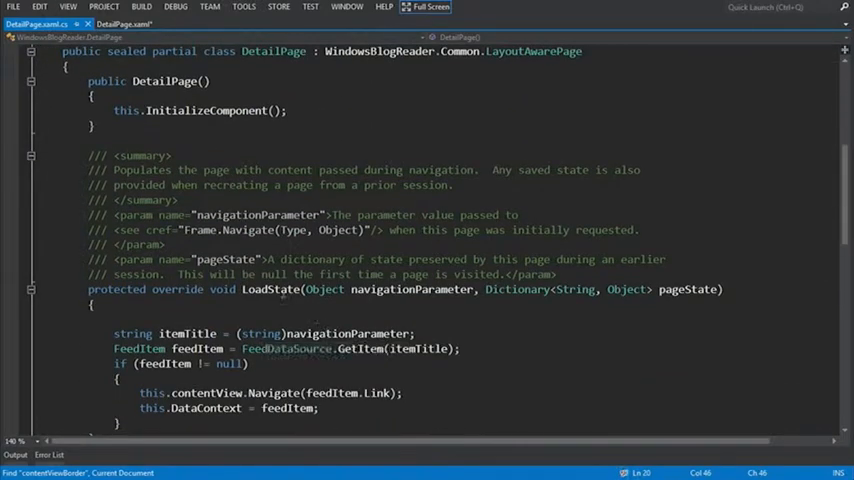
{"action": "left_click", "coordinate": [95, 305]}
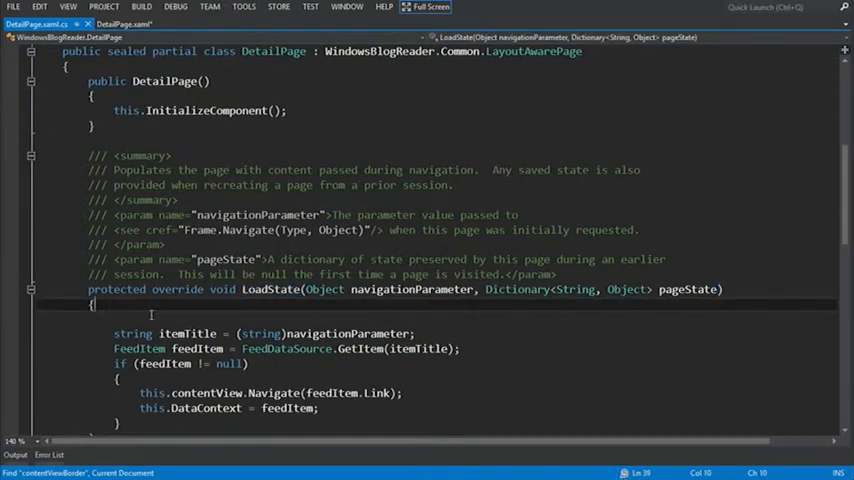
{"action": "key", "text": "enter"}
{"action": "type", "text": "// Run the Pop"}
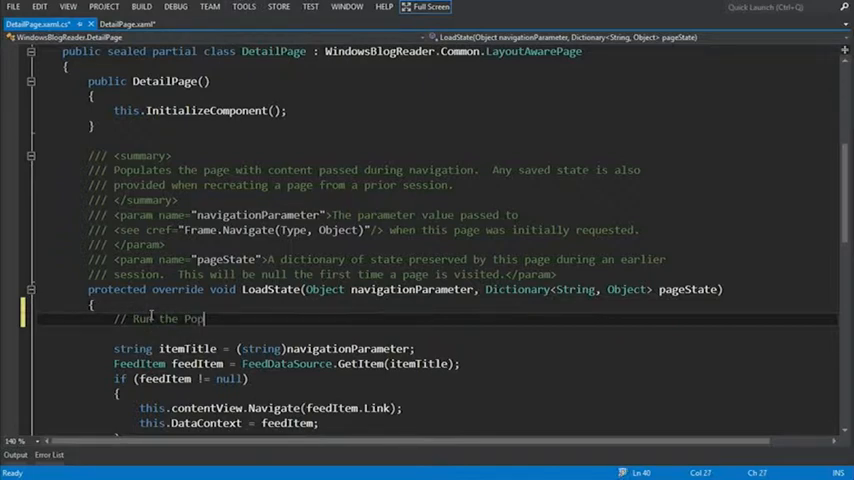
{"action": "type", "text": "InTheme"}
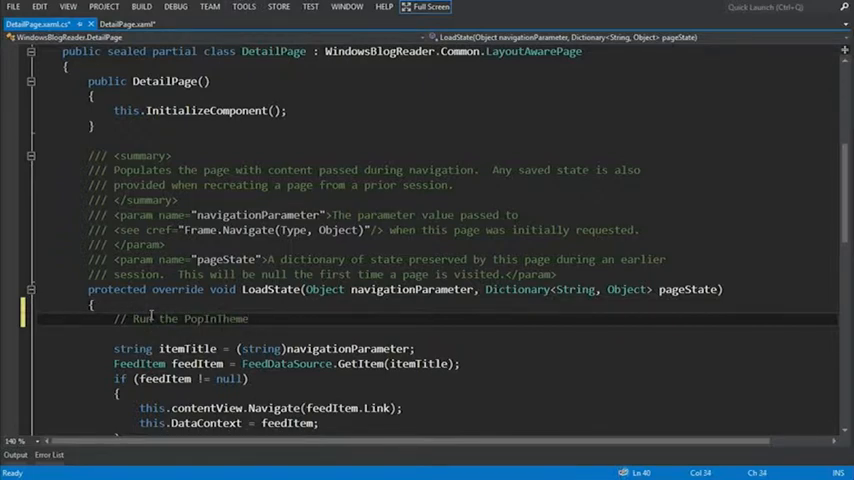
{"action": "type", "text": "Animation"}
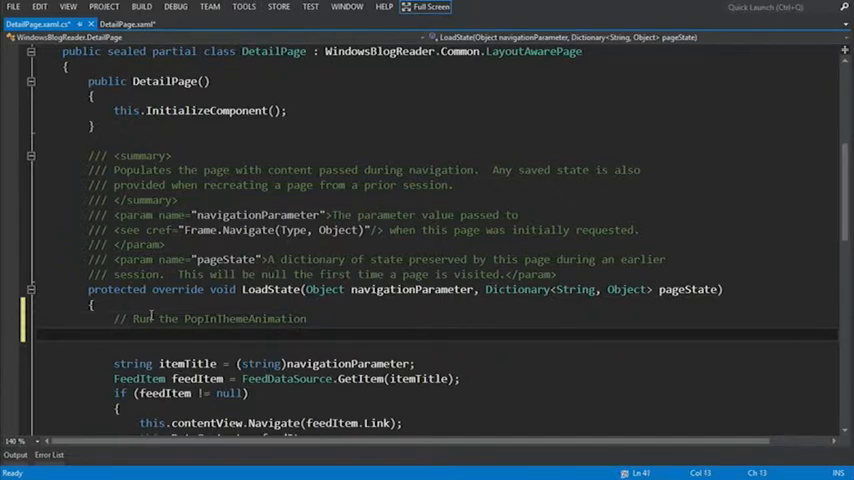
{"action": "type", "text": "Story"}
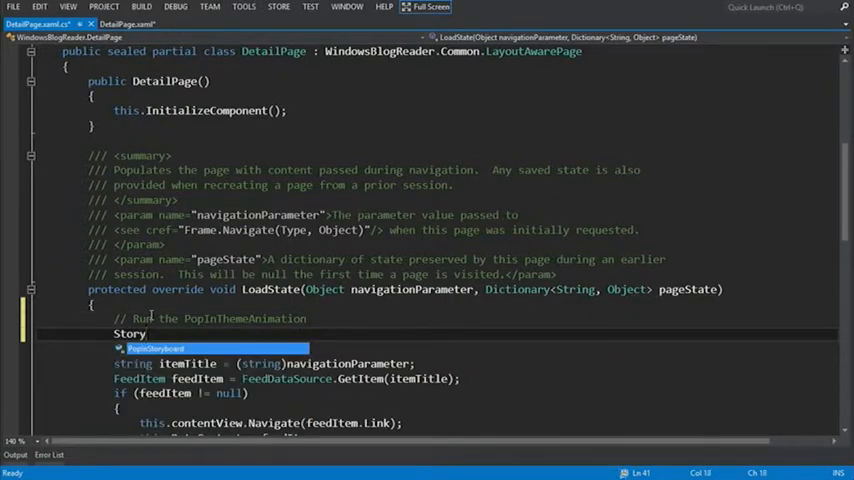
{"action": "type", "text": "board"}
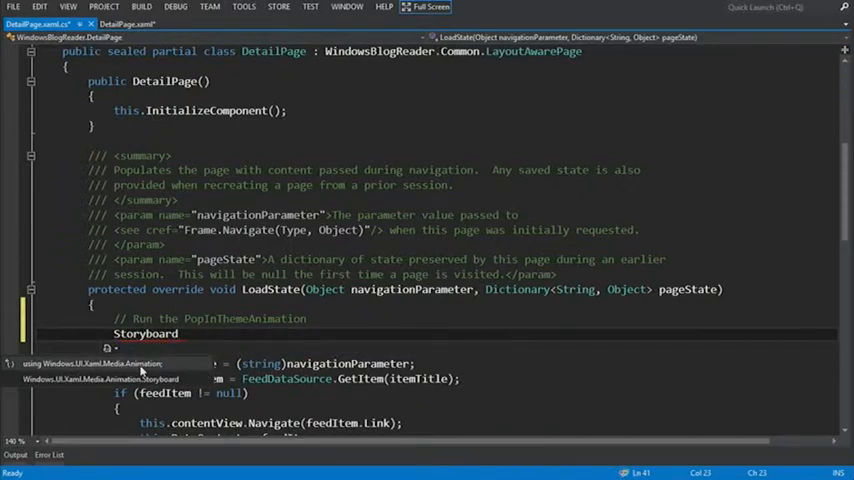
{"action": "mouse_move", "coordinate": [82, 371]}
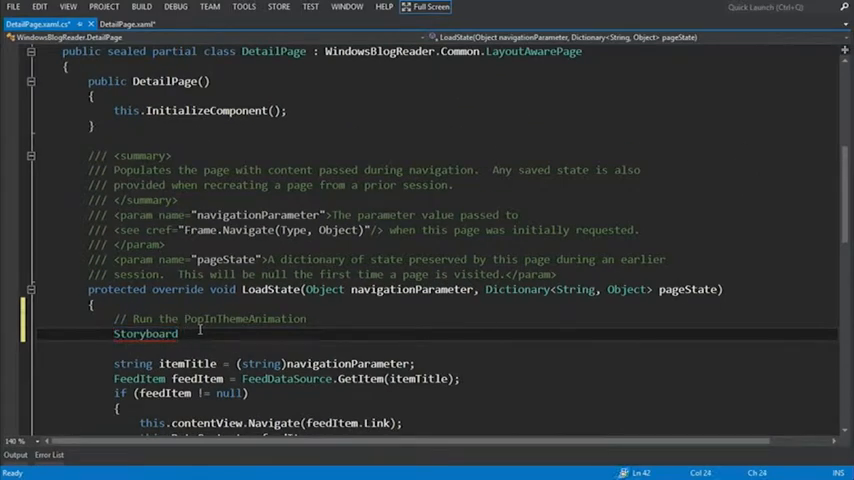
Step: Add 'Storyboard sb = this.FindName("PopInStoryboard") as Storyboard;' below the comment
{"action": "type", "text": "sb"}
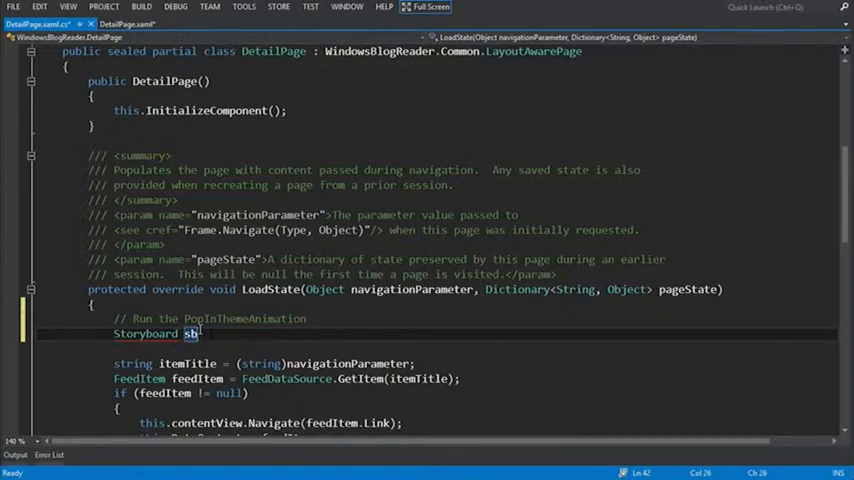
{"action": "type", "text": "="}
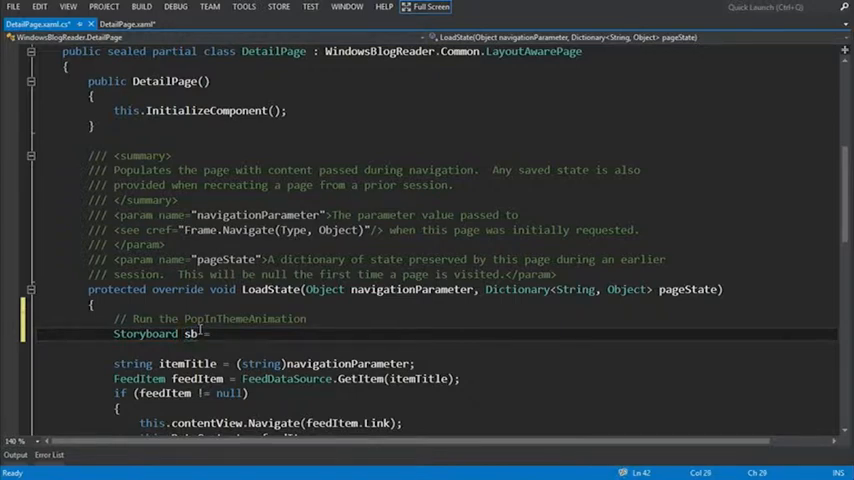
{"action": "type", "text": "this."}
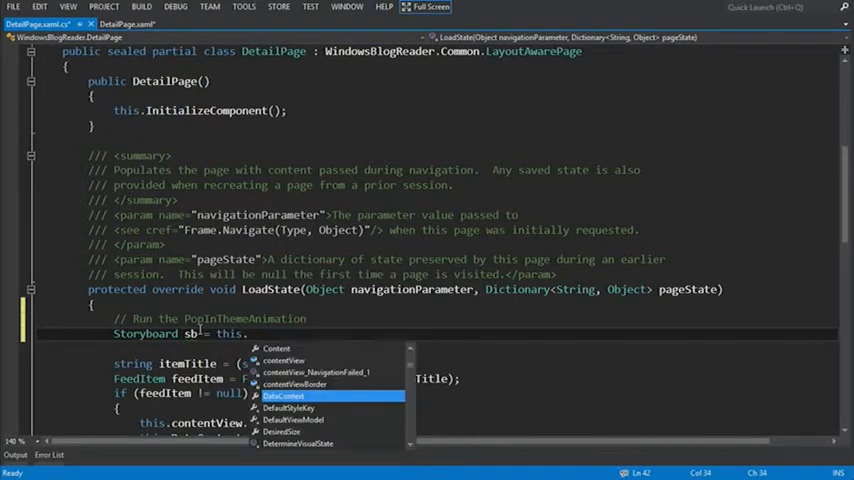
{"action": "type", "text": "f"}
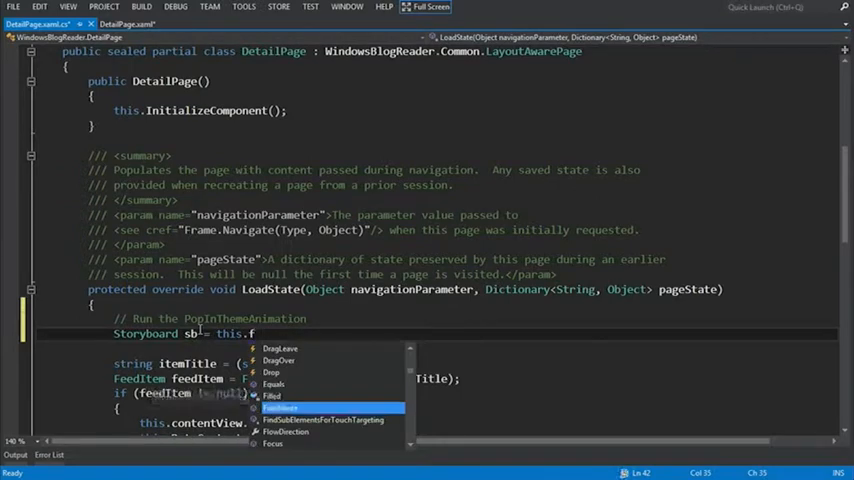
{"action": "type", "text": "FindName"}
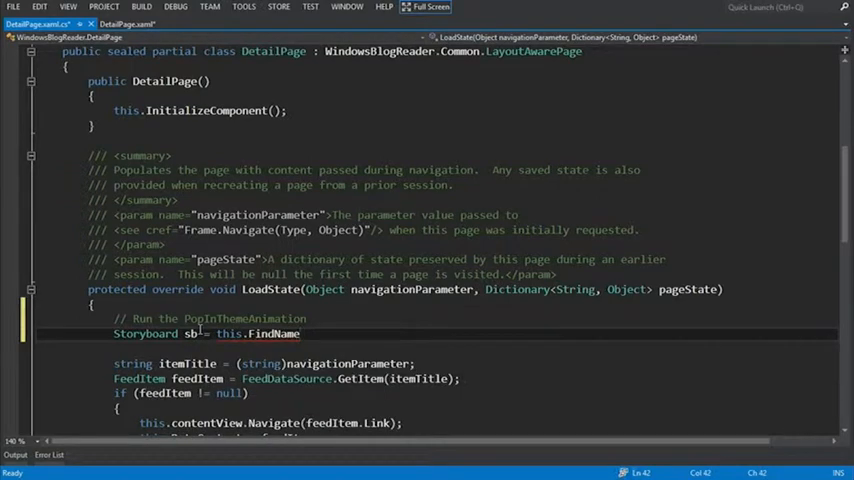
{"action": "type", "text": "(\"P"}
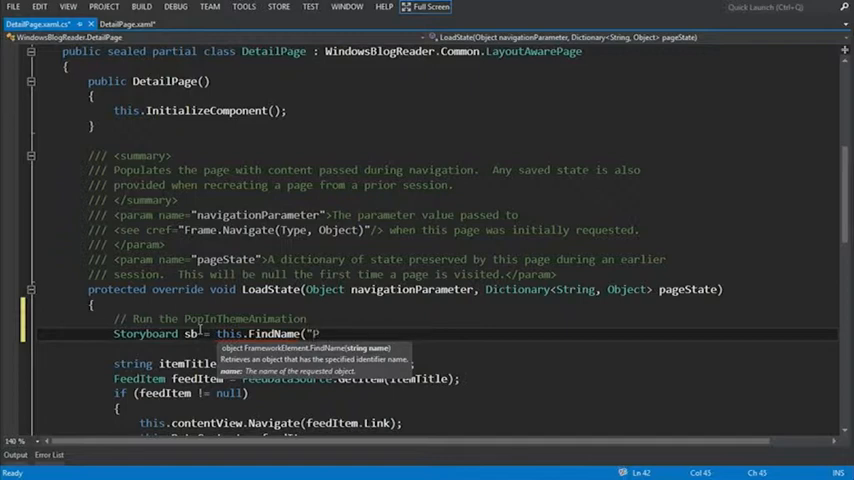
{"action": "type", "text": "opInStoryboard\") as"}
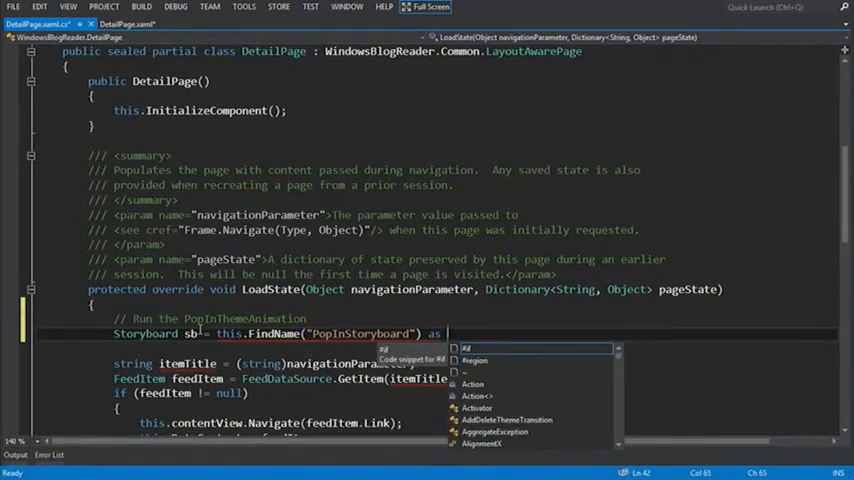
{"action": "type", "text": "Storyboard;"}
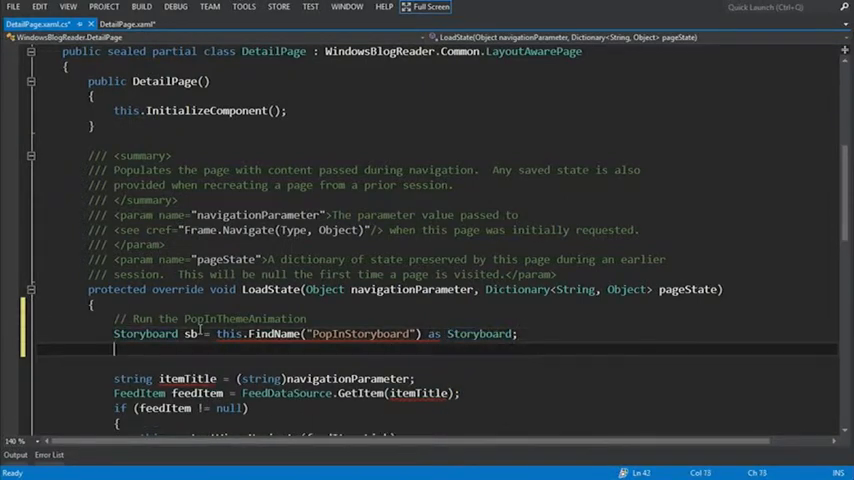
Step: Wrap sb.Begin(); in an if (sb != null) block and exit Full Screen
{"action": "type", "text": "if (sb != null"}
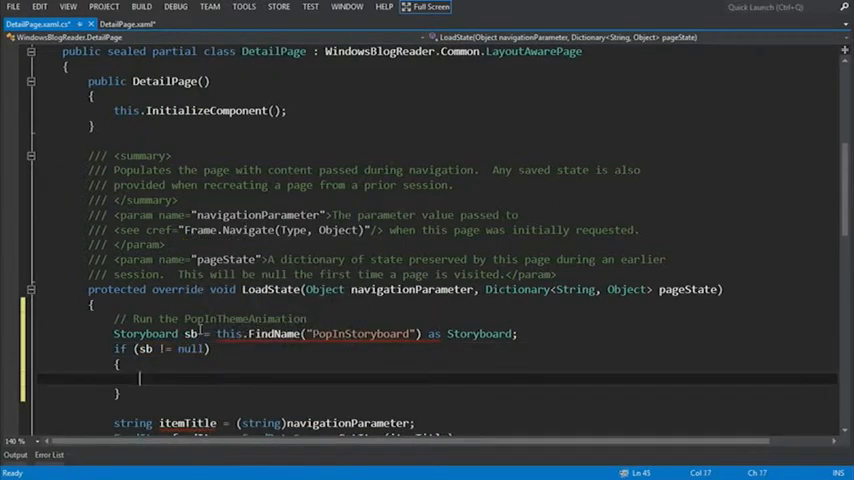
{"action": "type", "text": "sb.b"}
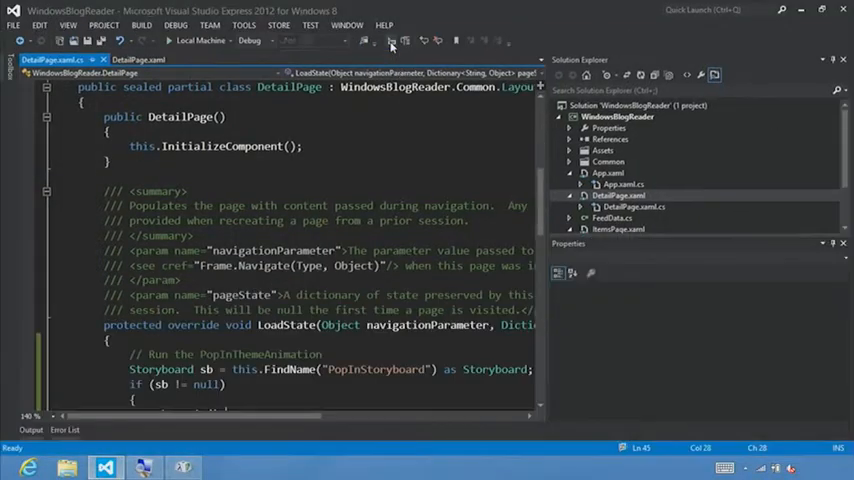
Step: Comment out the sb.Begin(); line and run the blog reader on Local Machine
{"action": "left_click", "coordinate": [137, 59]}
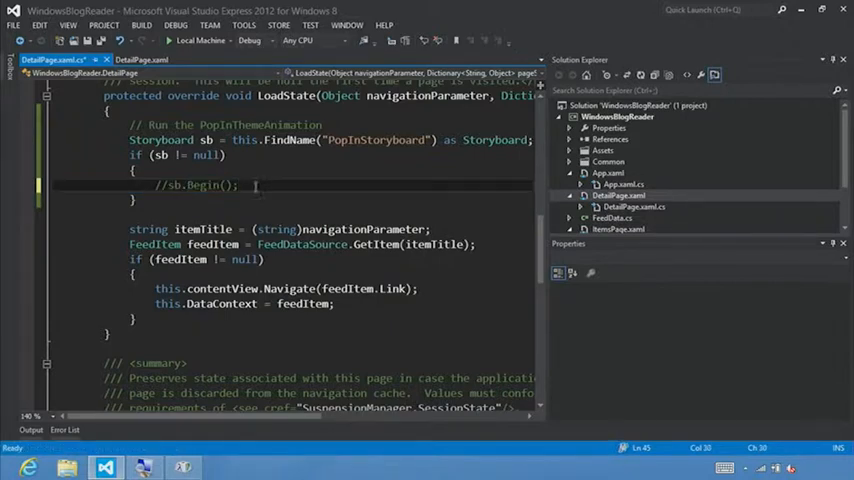
{"action": "left_click", "coordinate": [185, 40]}
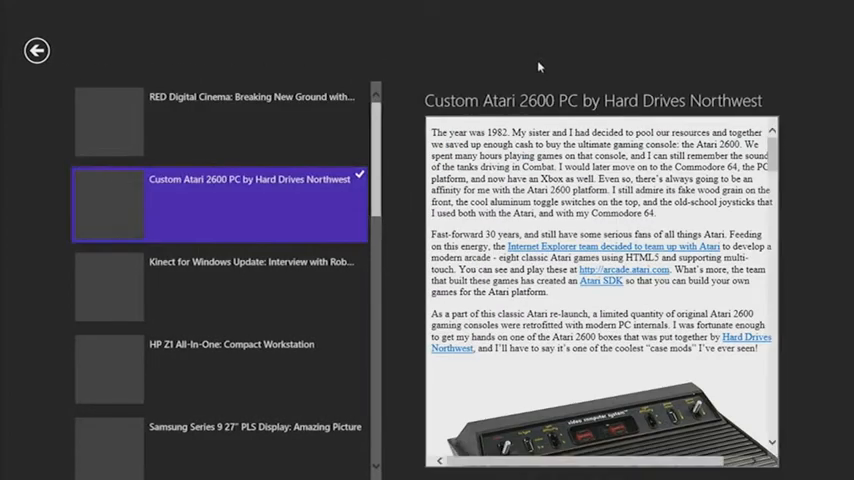
Step: View the Atari post's full web page, then go back to the post list
{"action": "left_click", "coordinate": [250, 205]}
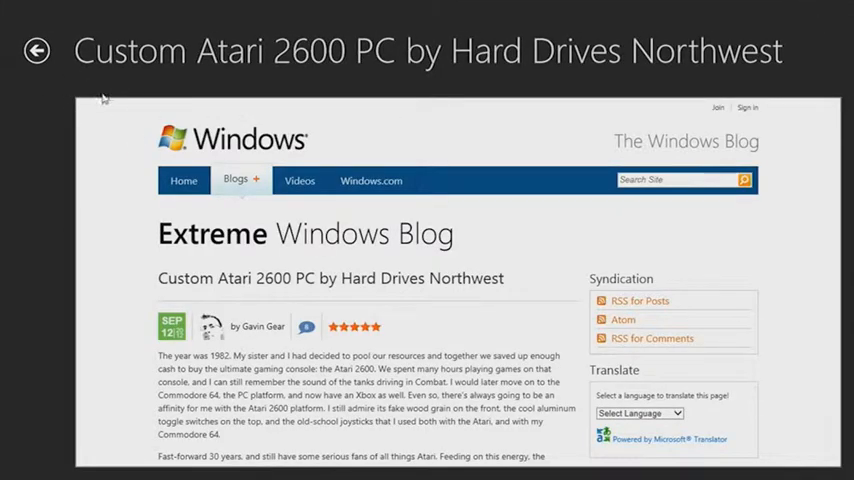
{"action": "mouse_move", "coordinate": [10, 91]}
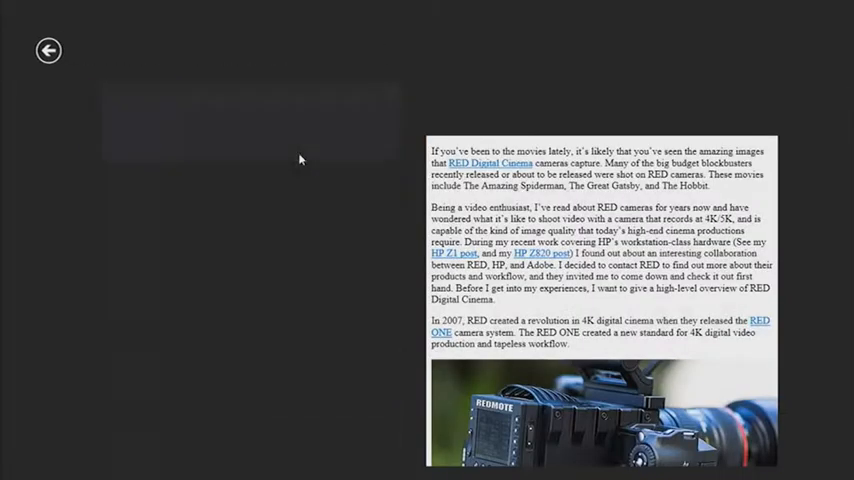
{"action": "left_click", "coordinate": [250, 202]}
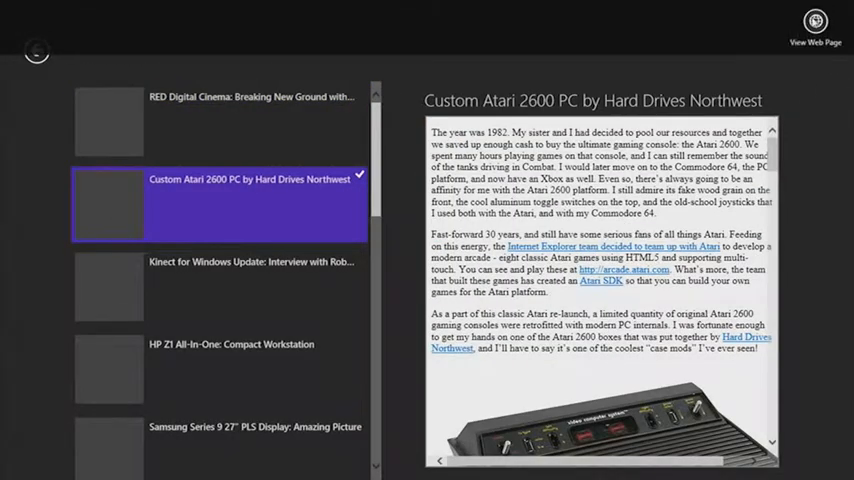